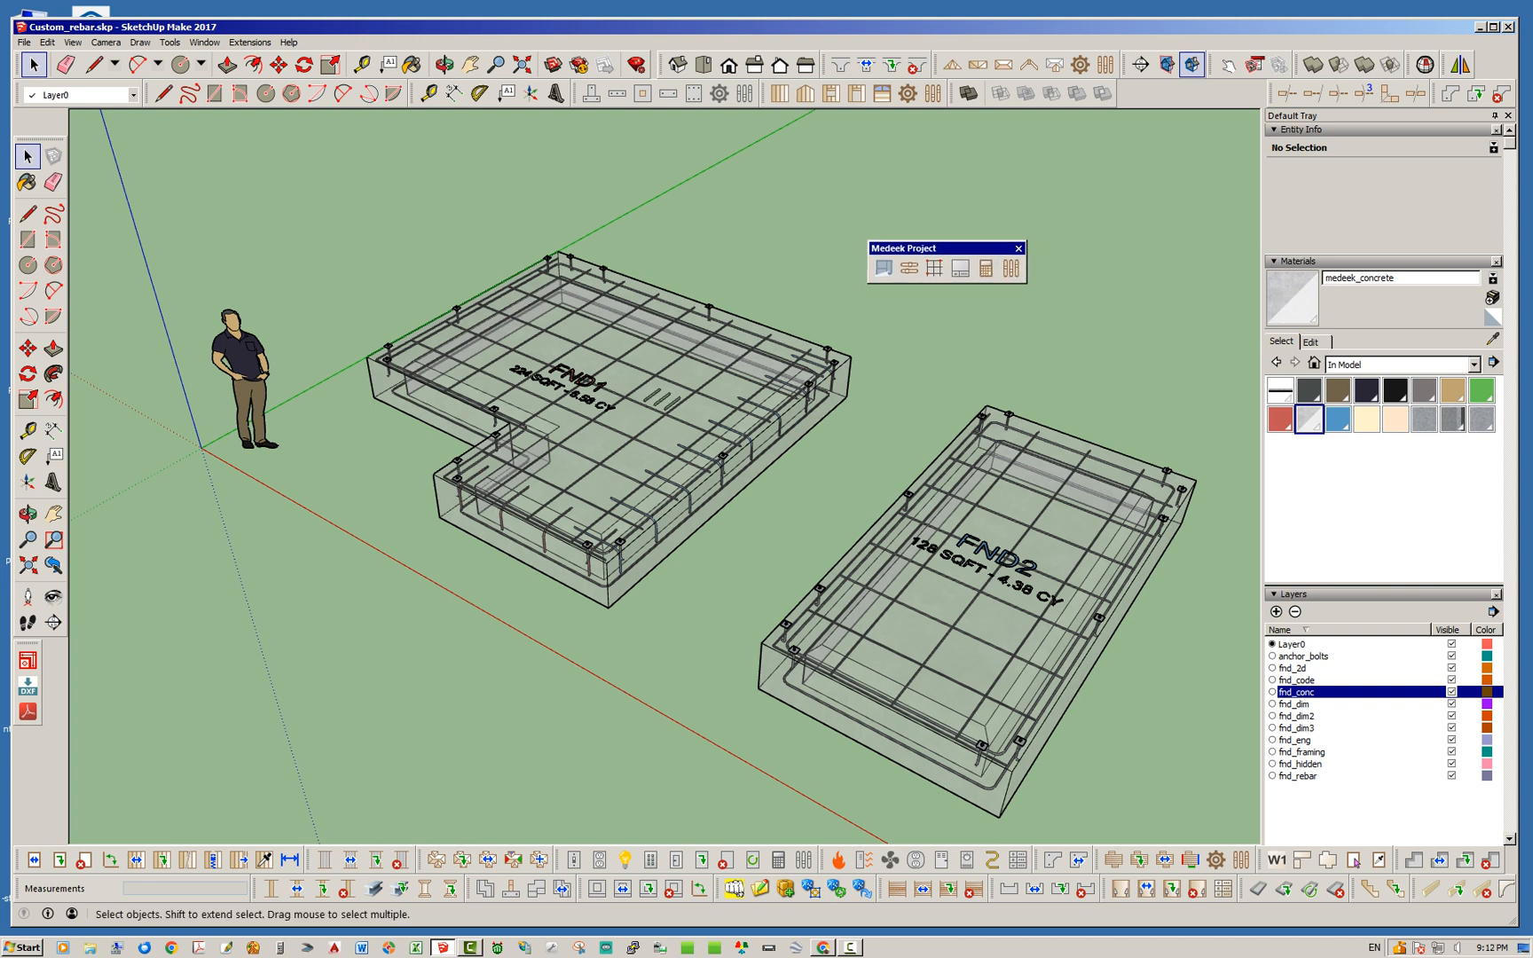
# Select the FND2 foundation group and launch the Medeek Estimator from the Medeek Project toolbar.
pyautogui.click(1021, 246)
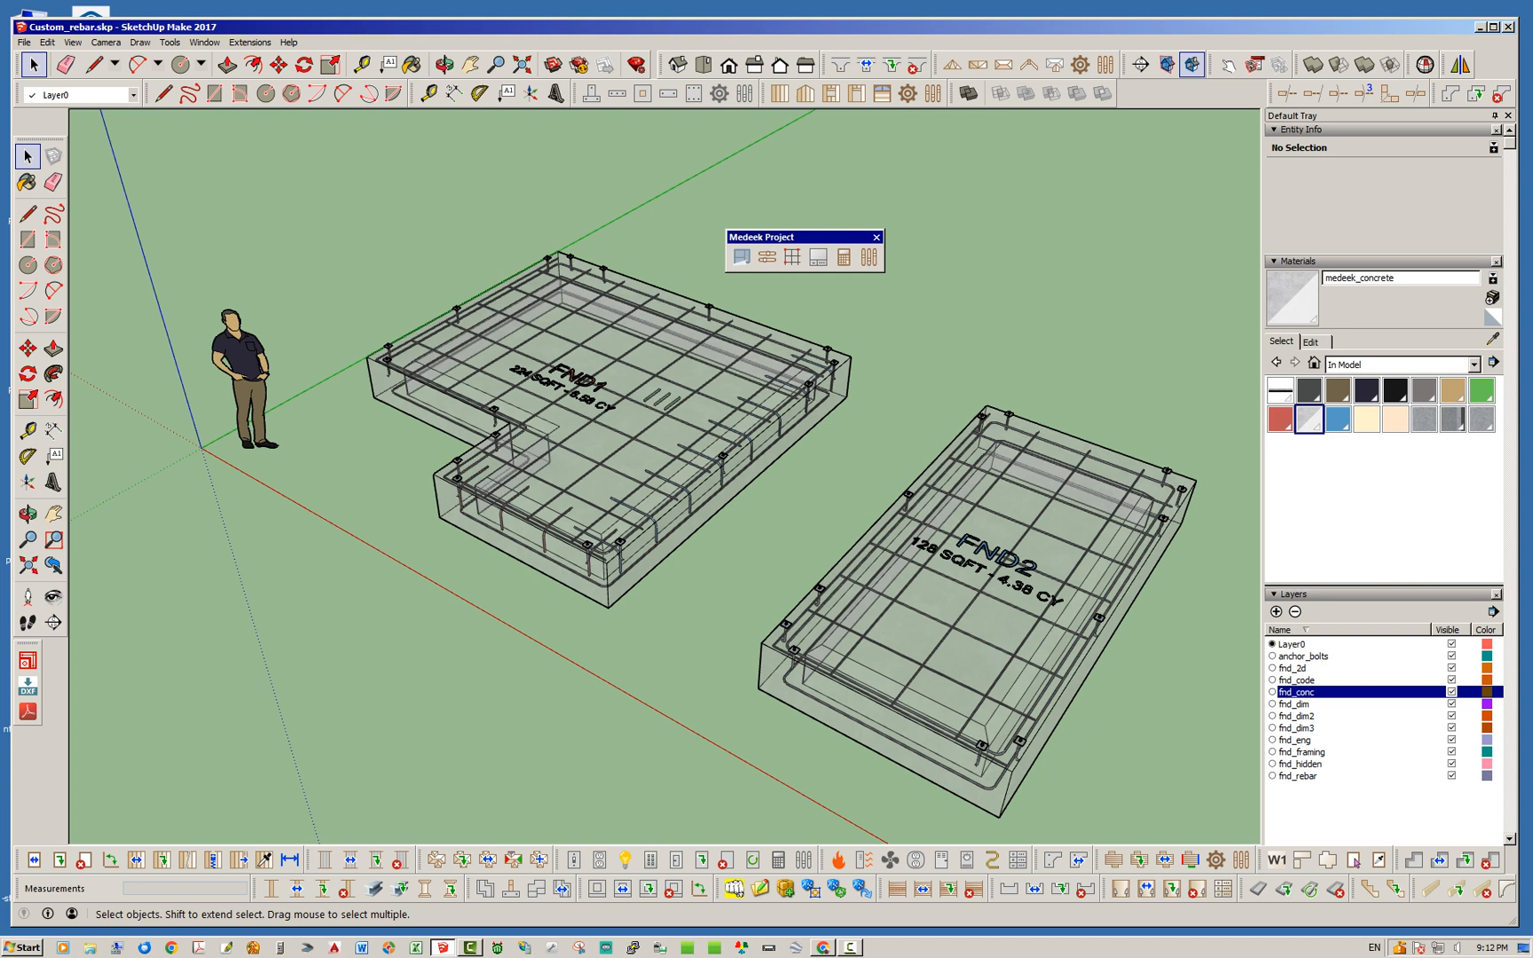
pyautogui.click(843, 255)
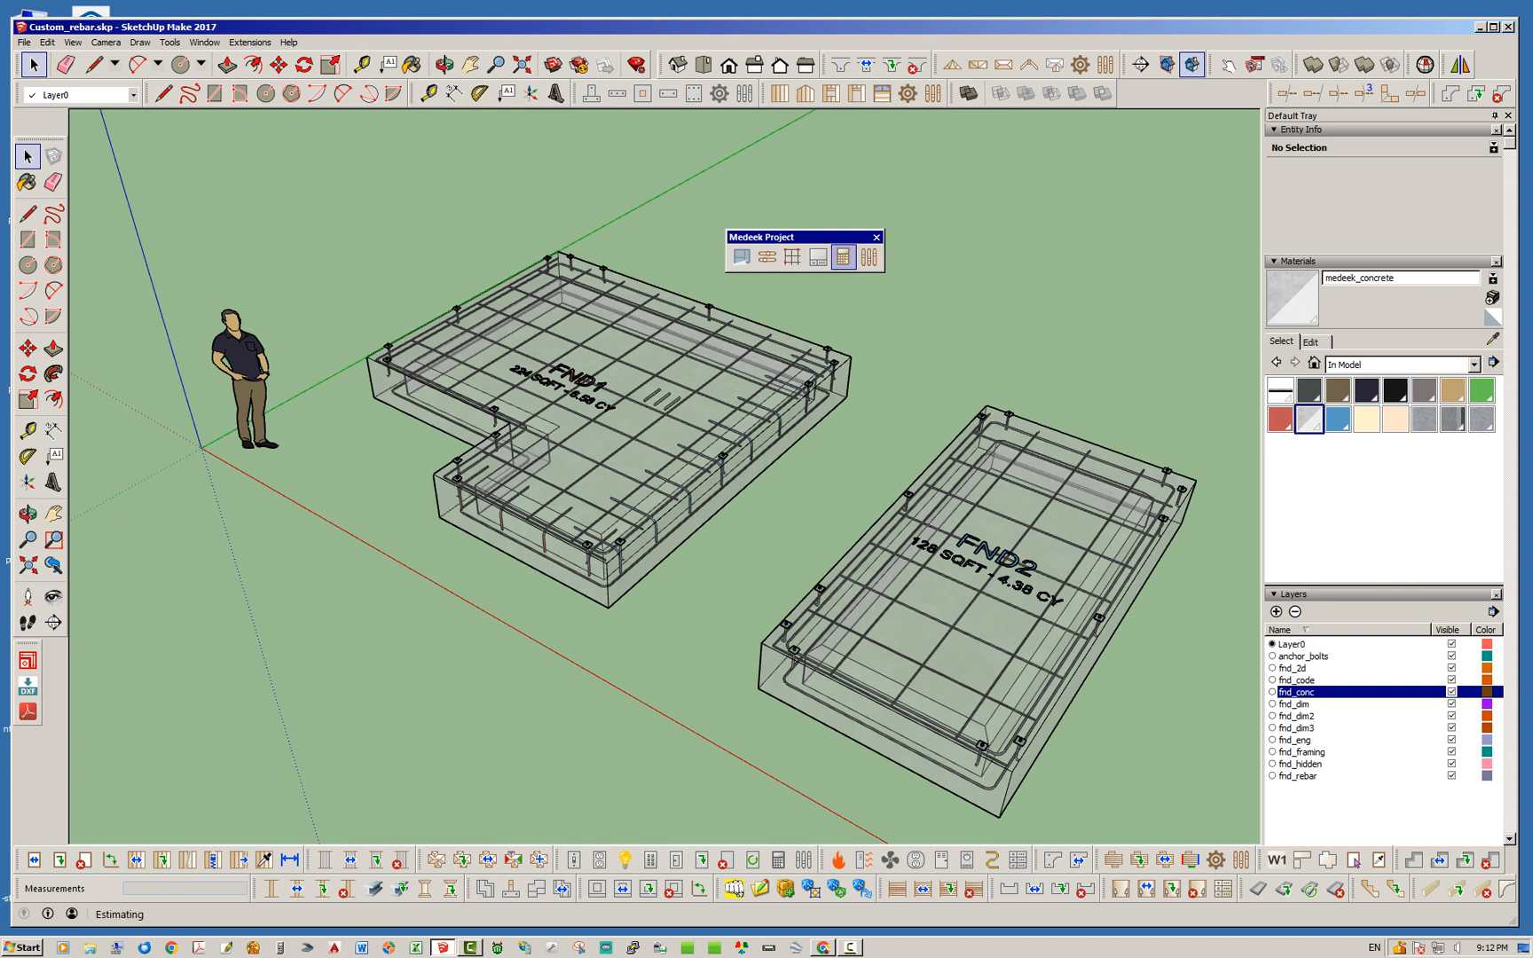
pyautogui.moveTo(843, 255)
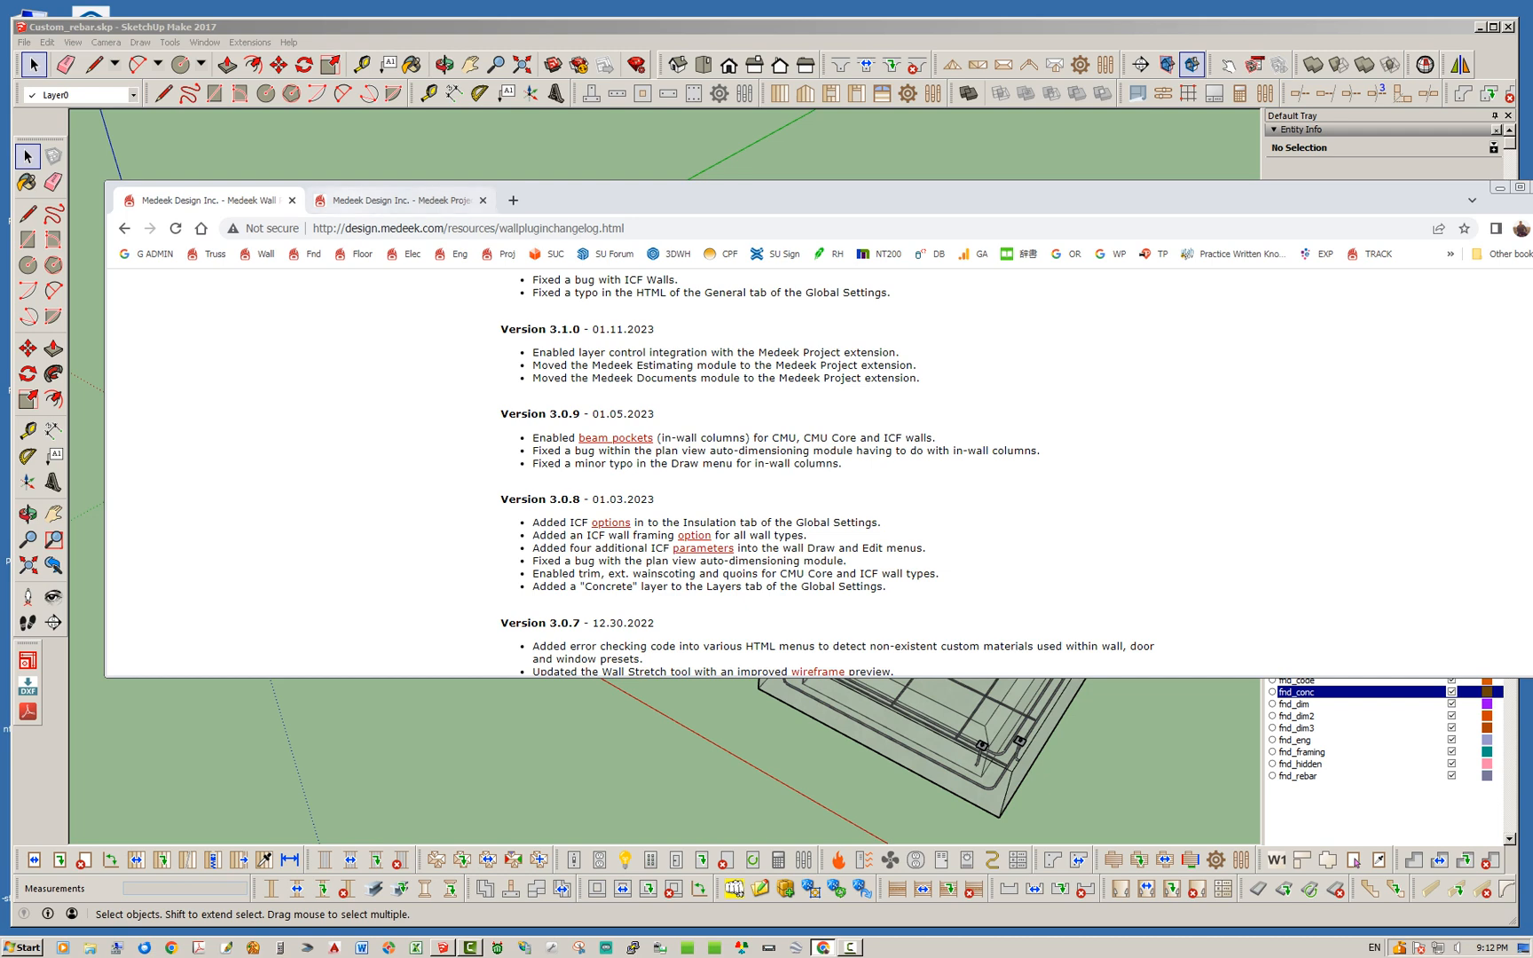
pyautogui.click(398, 200)
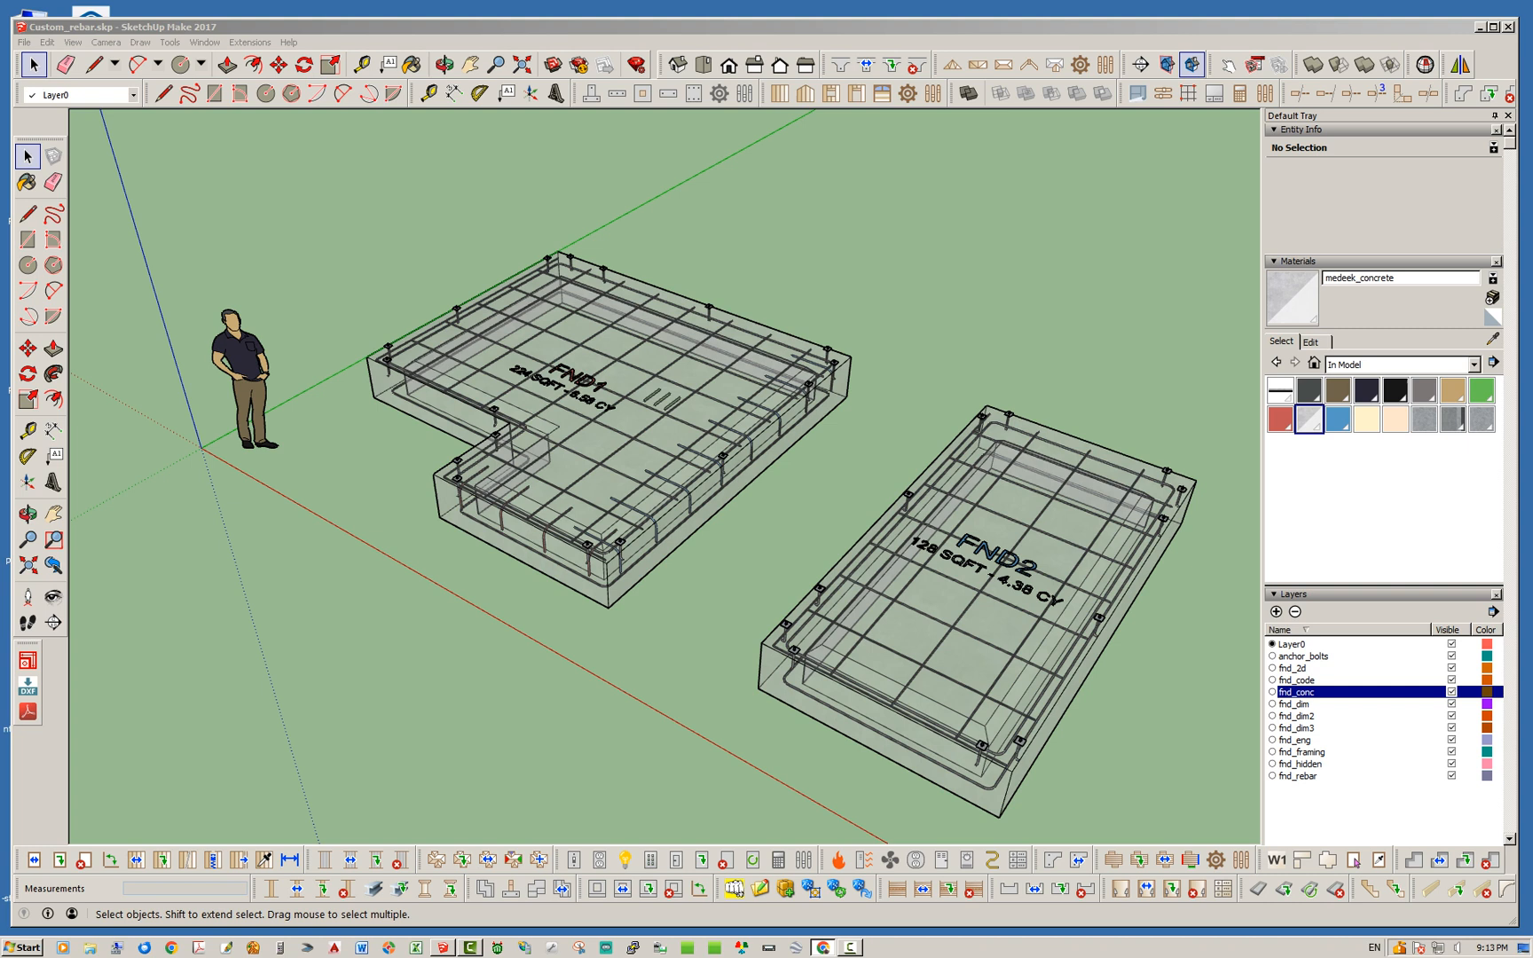
pyautogui.moveTo(640, 93)
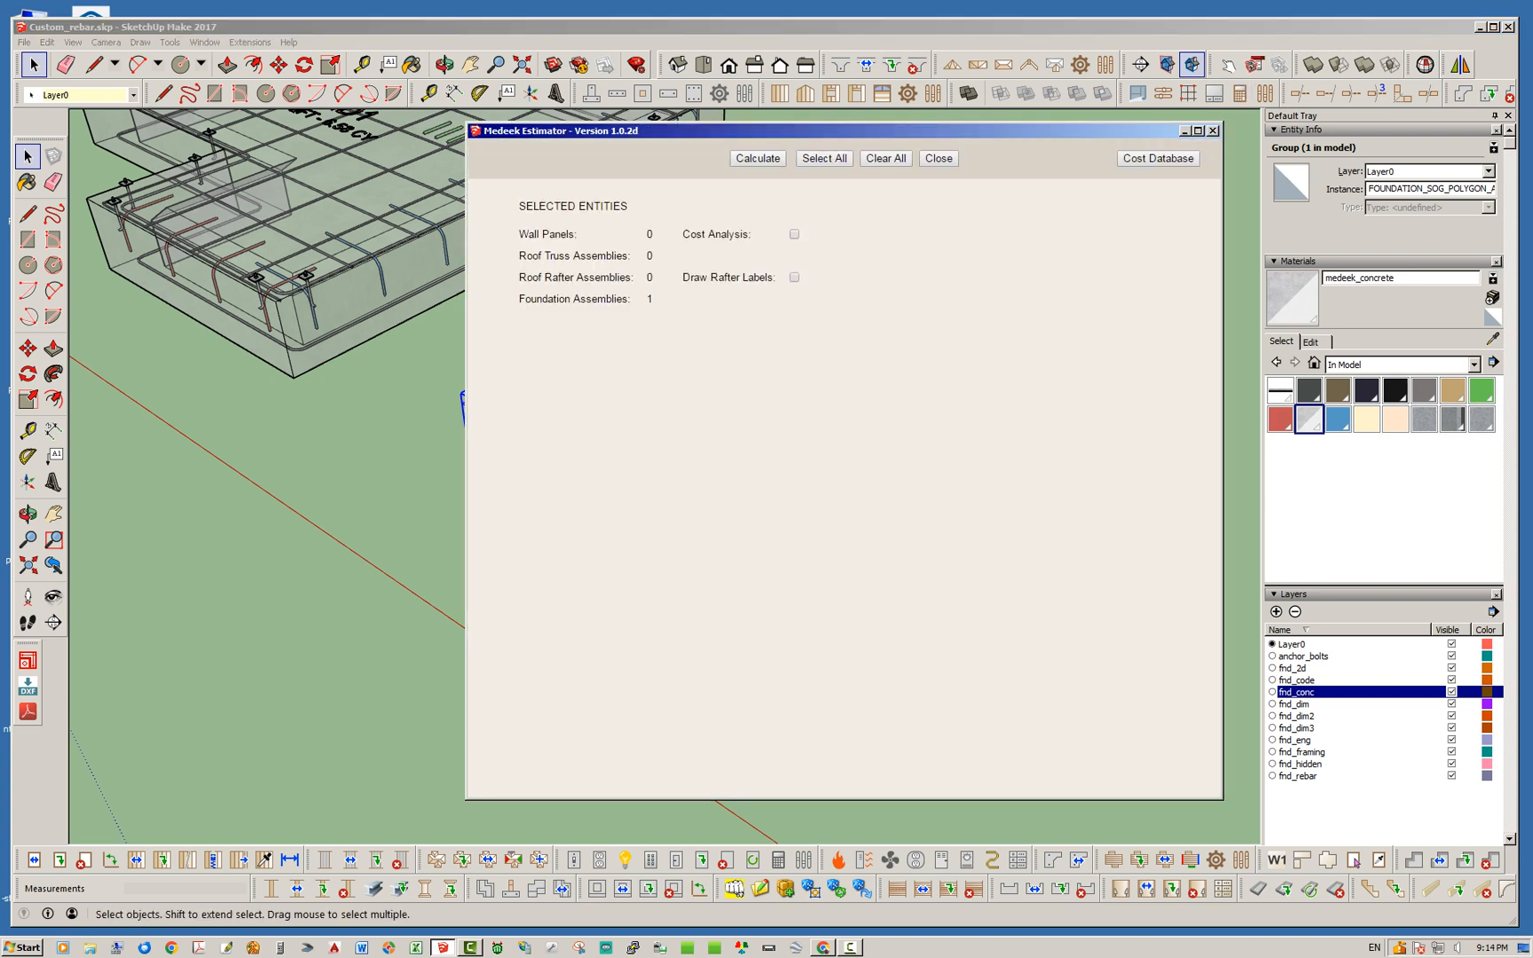
# Calculate FND2's concrete, rebar and anchor bolt quantities, then close the estimator to zoom on FND1.
pyautogui.click(756, 157)
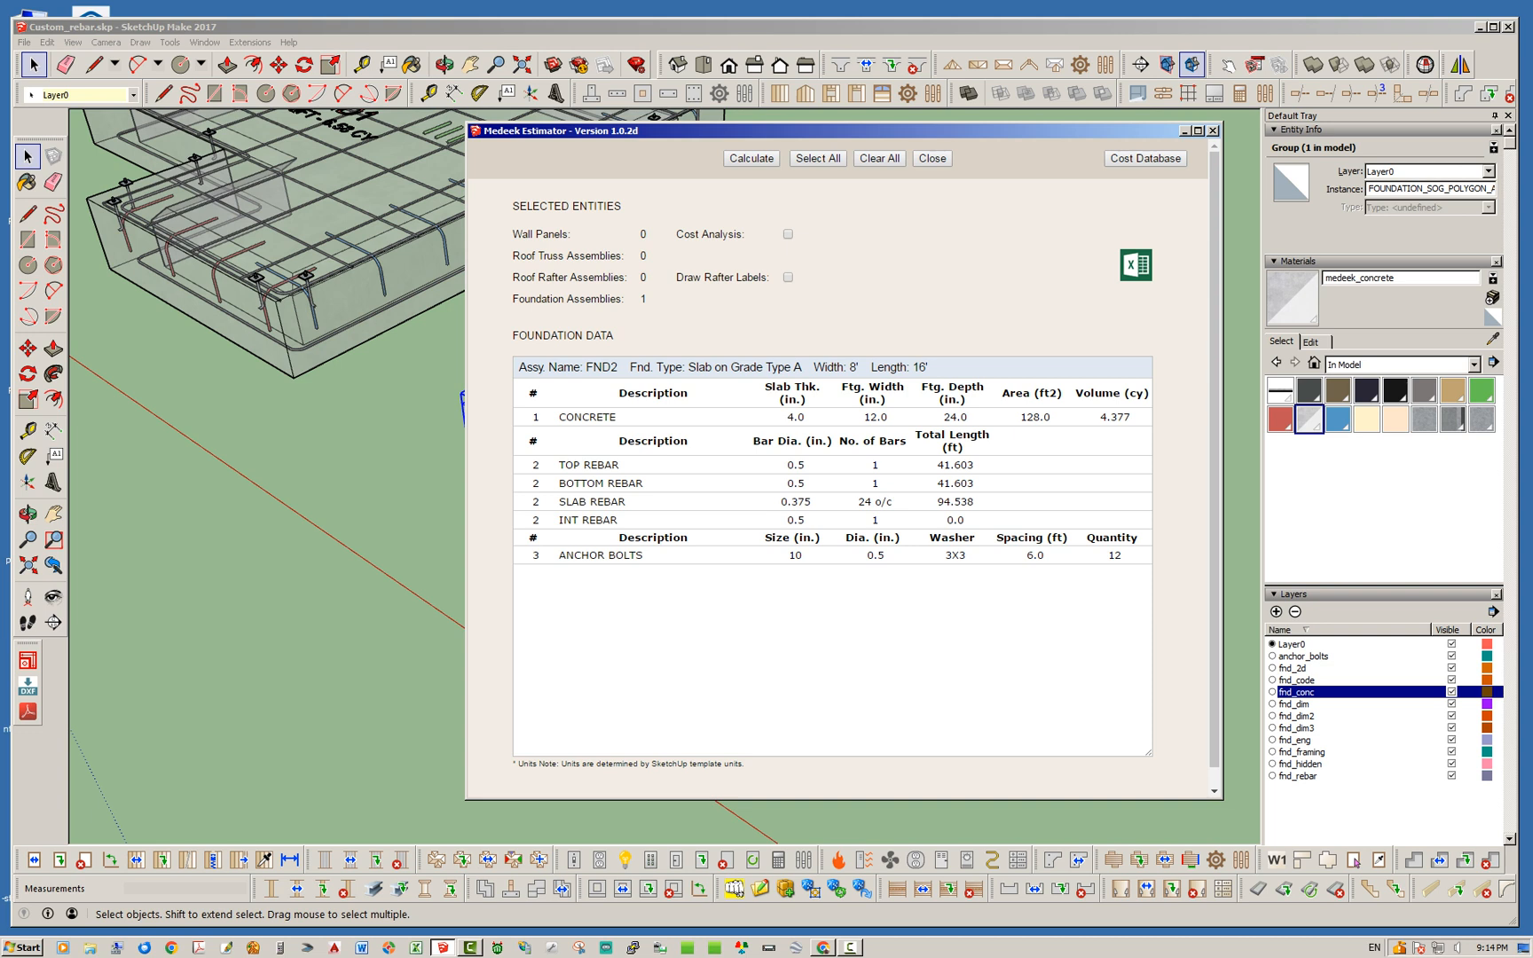
pyautogui.click(930, 158)
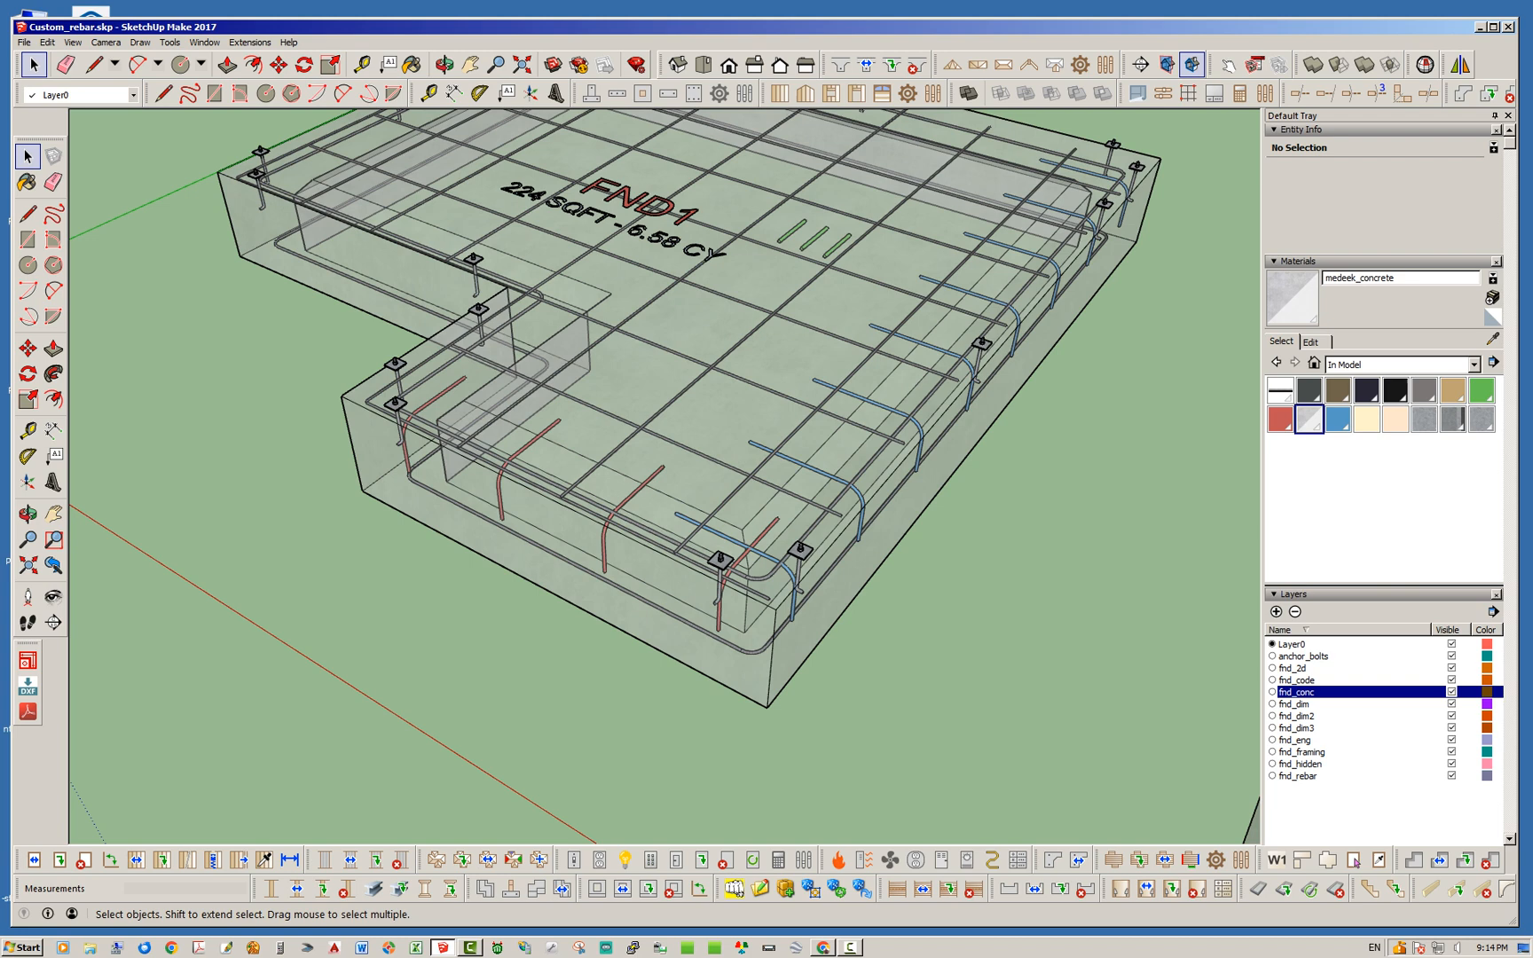
# Turn off the fnd_conc layer and orbit FND1's exposed rebar cage, anchor bolts and custom bars.
pyautogui.click(1451, 692)
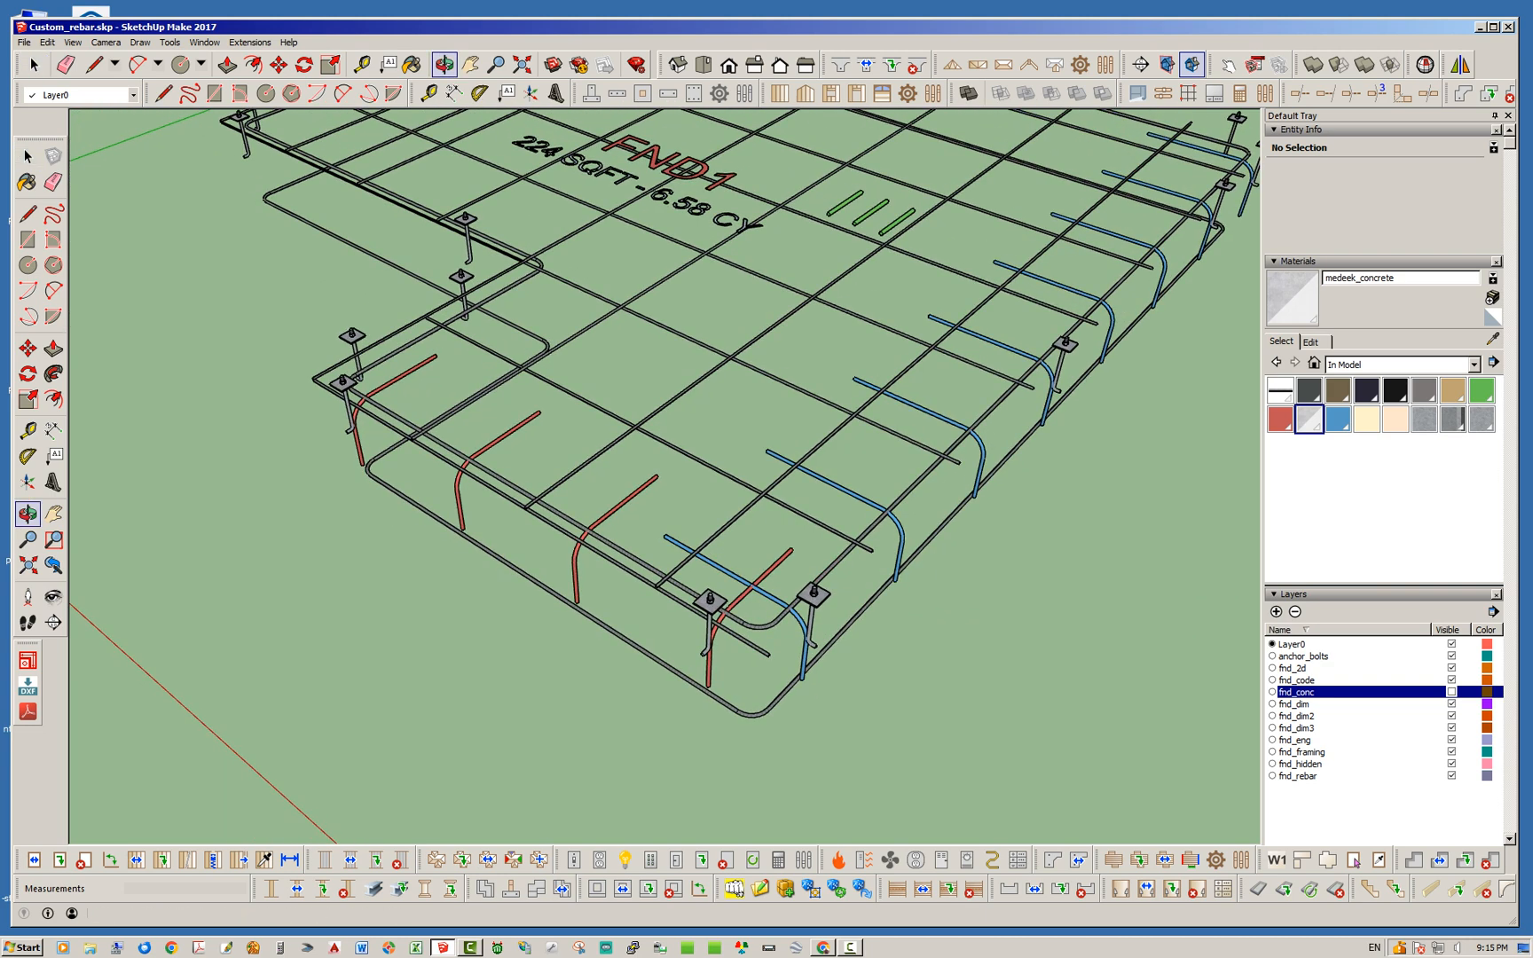
pyautogui.click(32, 64)
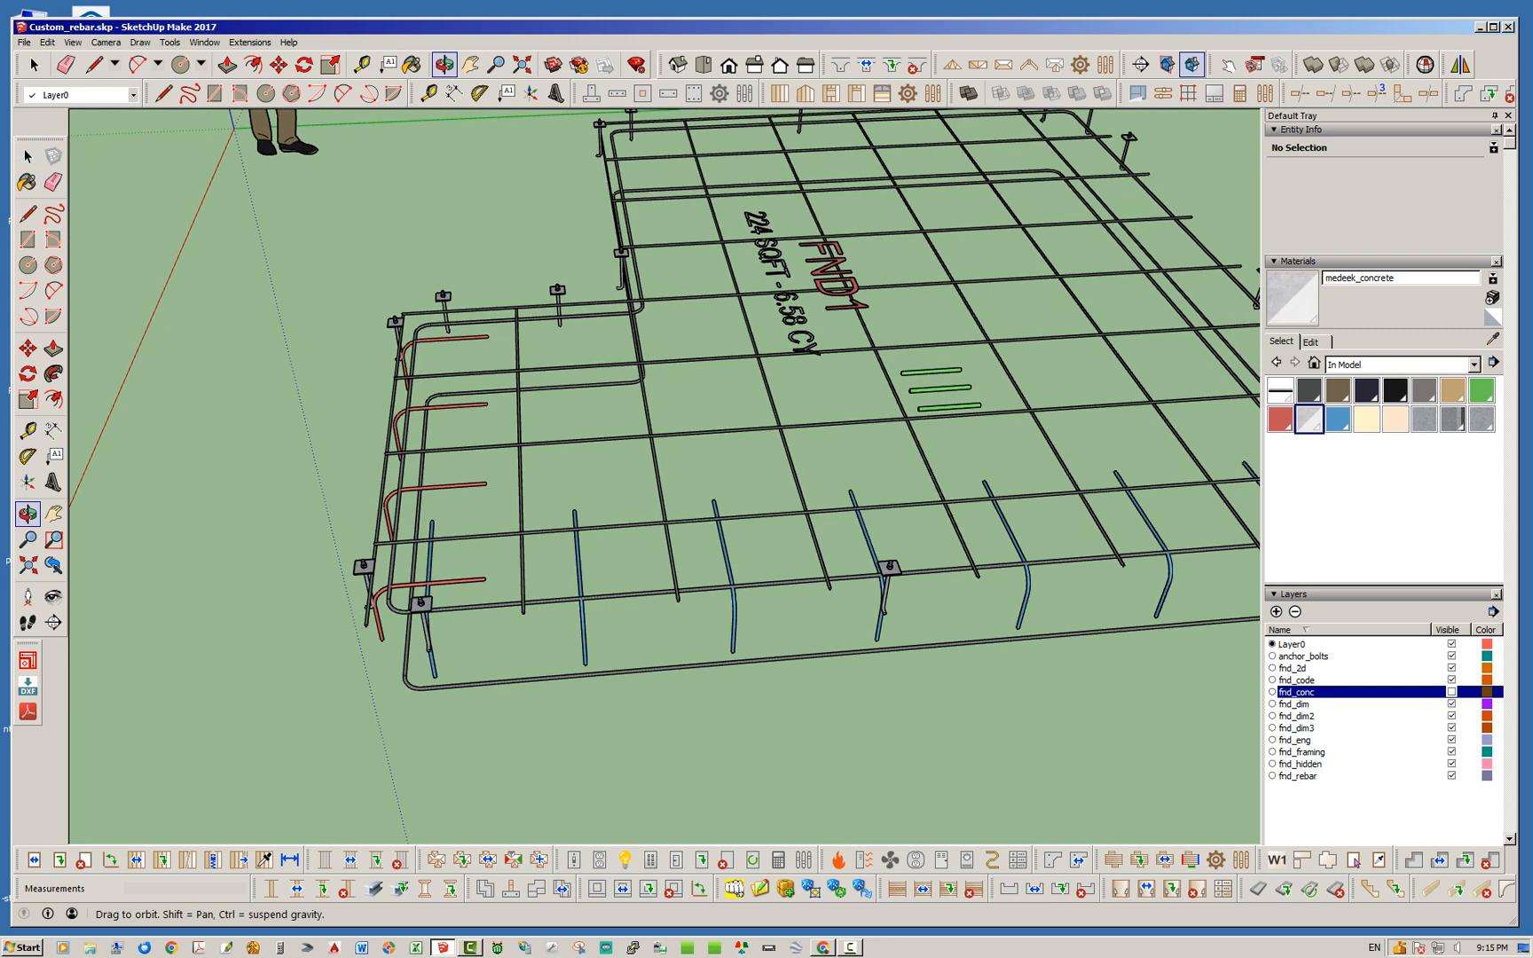
pyautogui.click(31, 64)
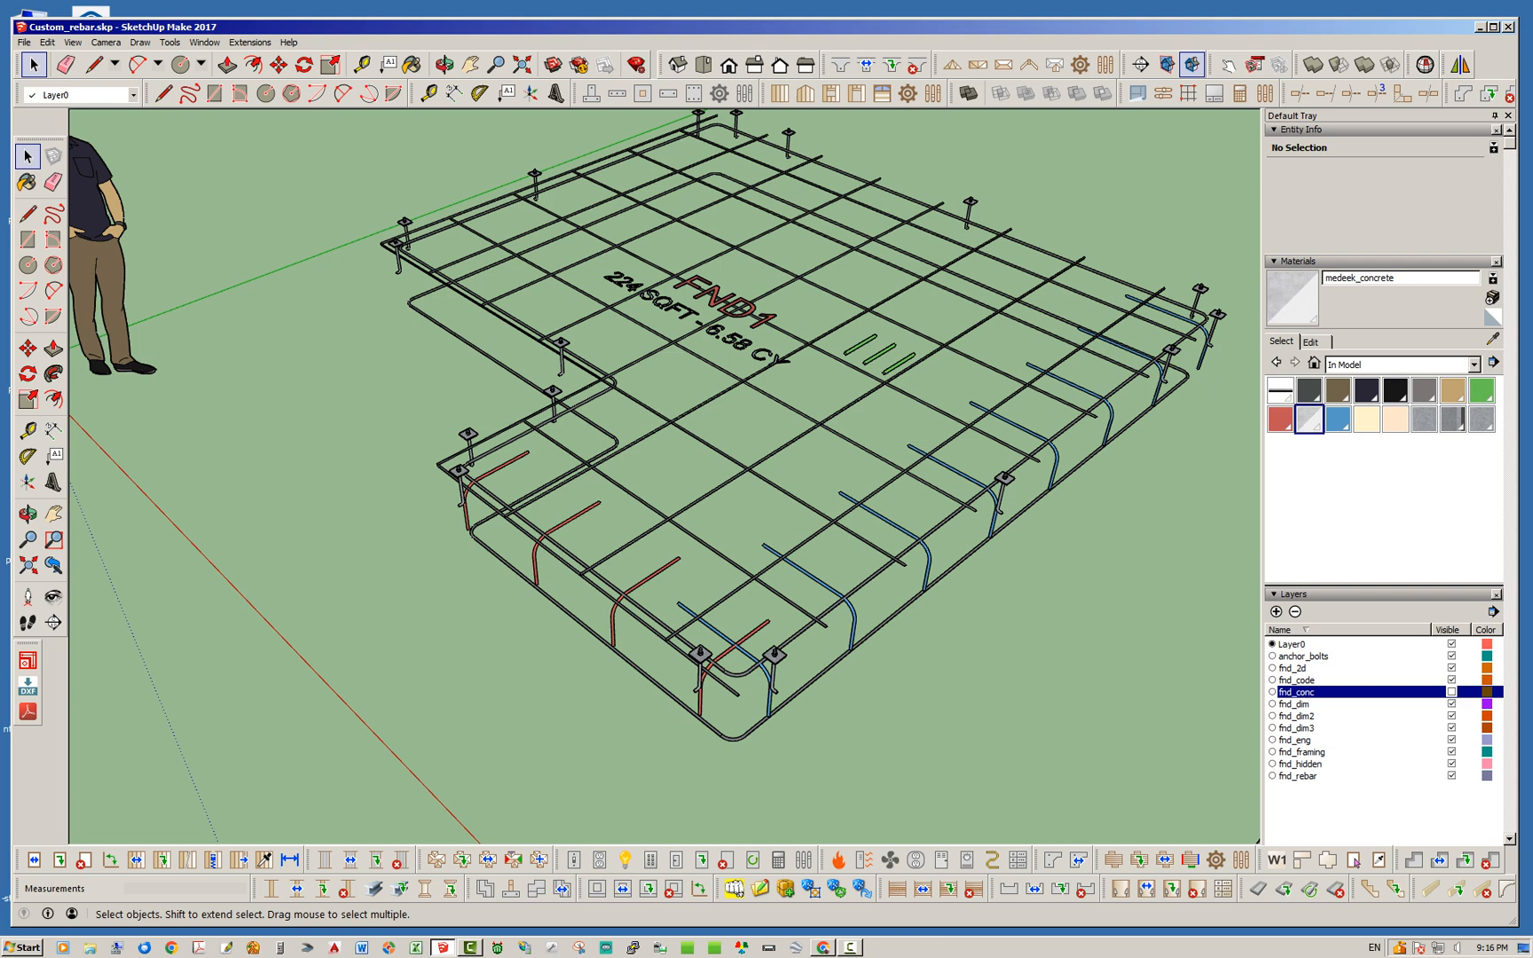
pyautogui.click(685, 390)
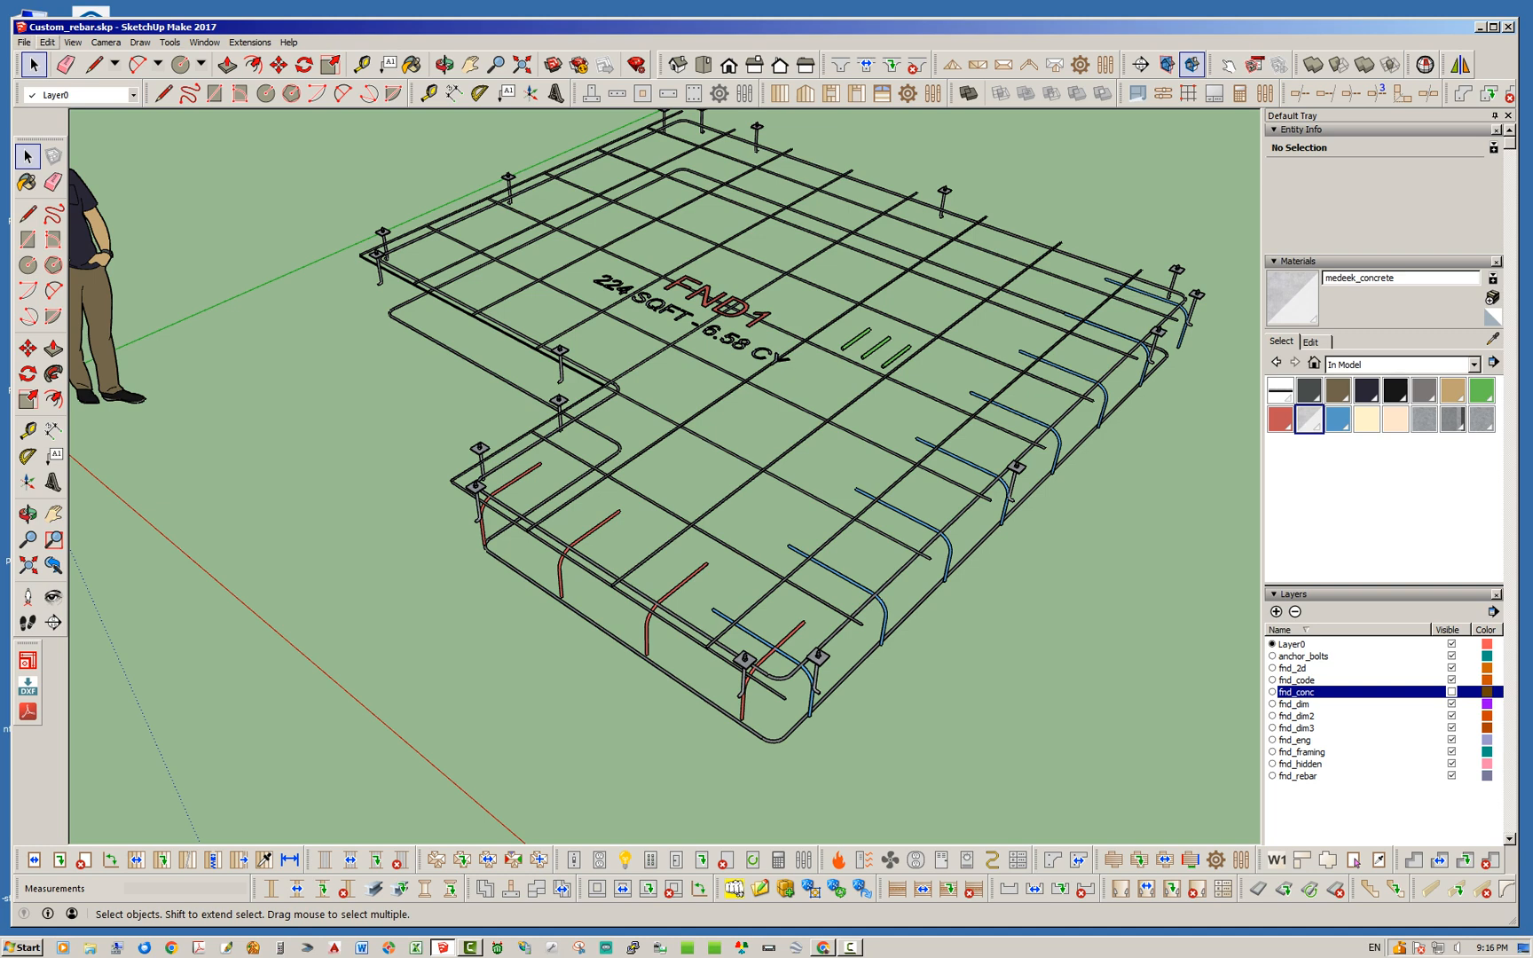
pyautogui.click(46, 43)
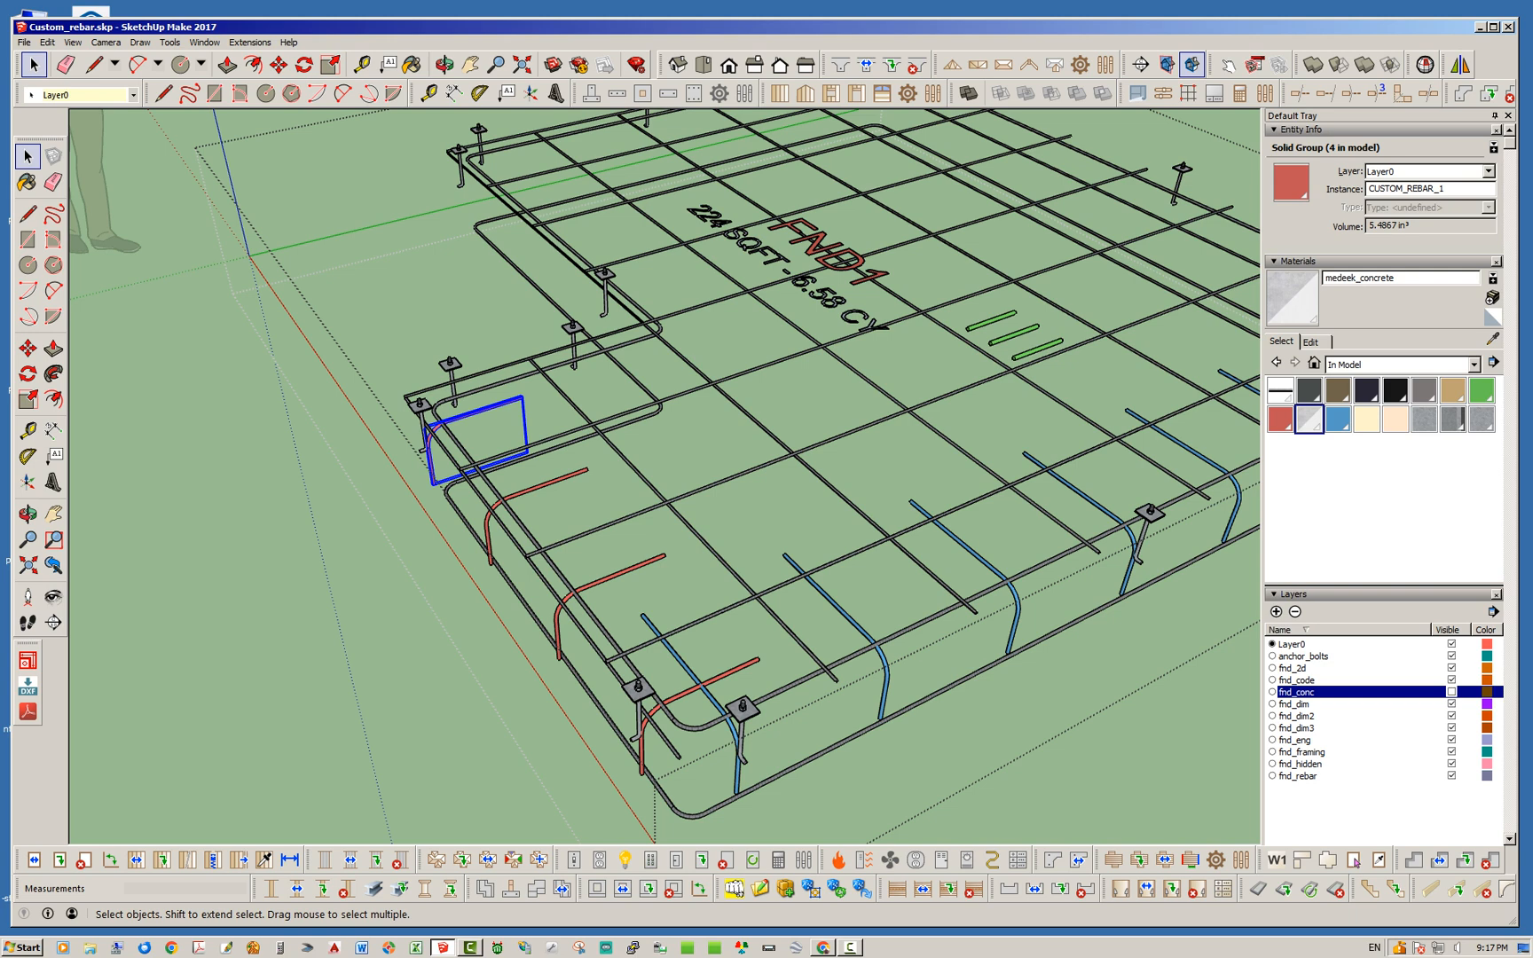
pyautogui.moveTo(479, 435); pyautogui.dragTo(538, 519)
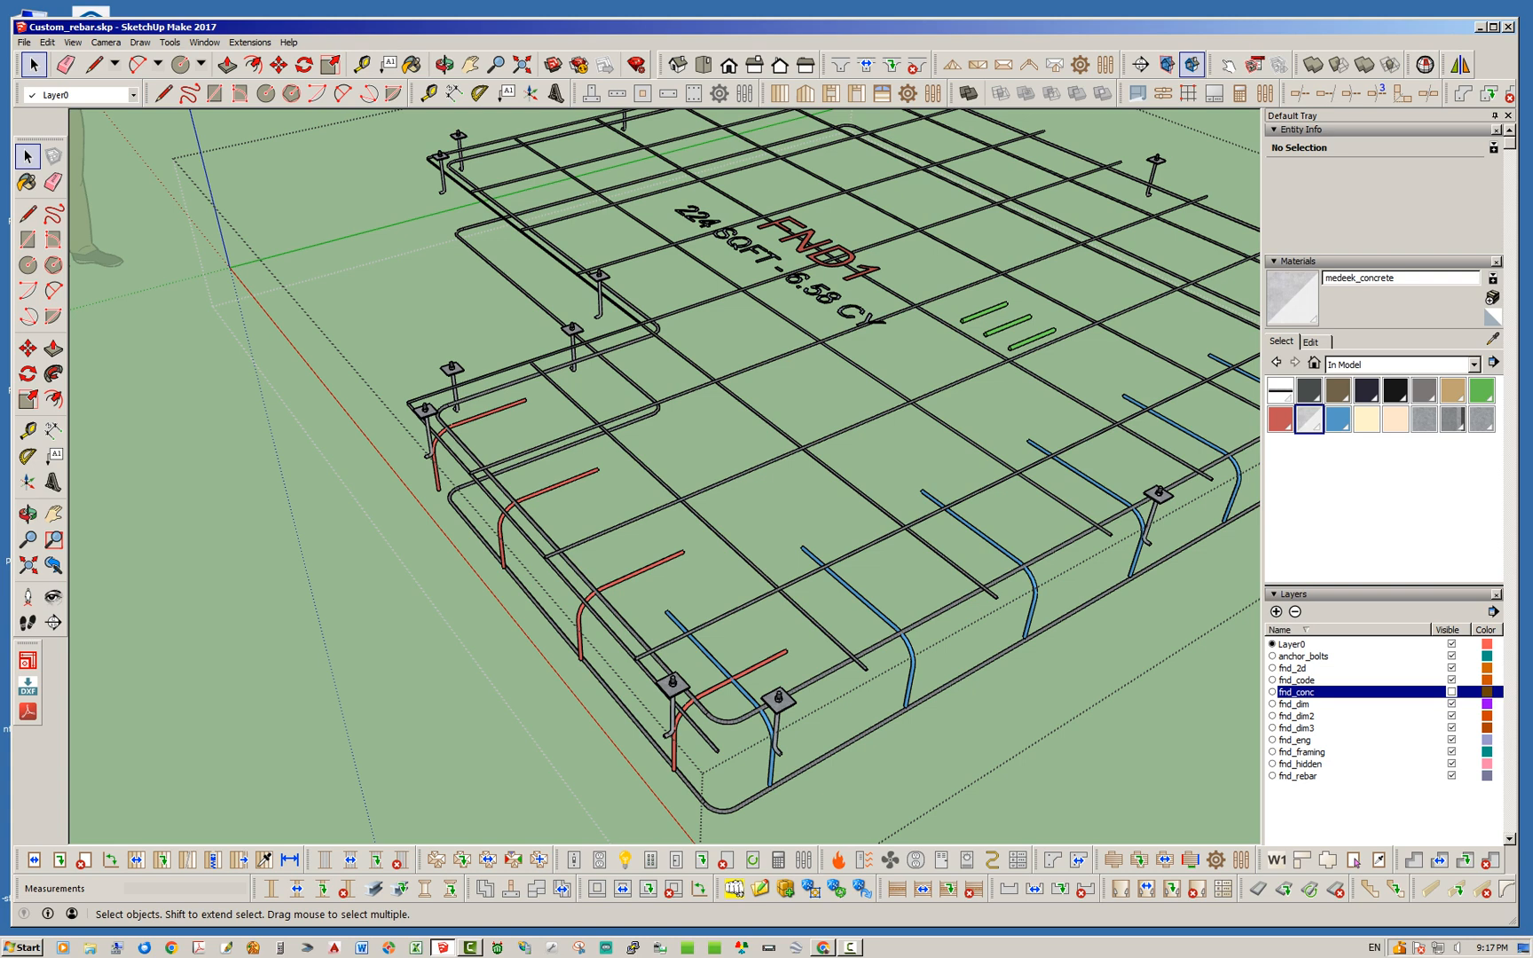
pyautogui.click(630, 607)
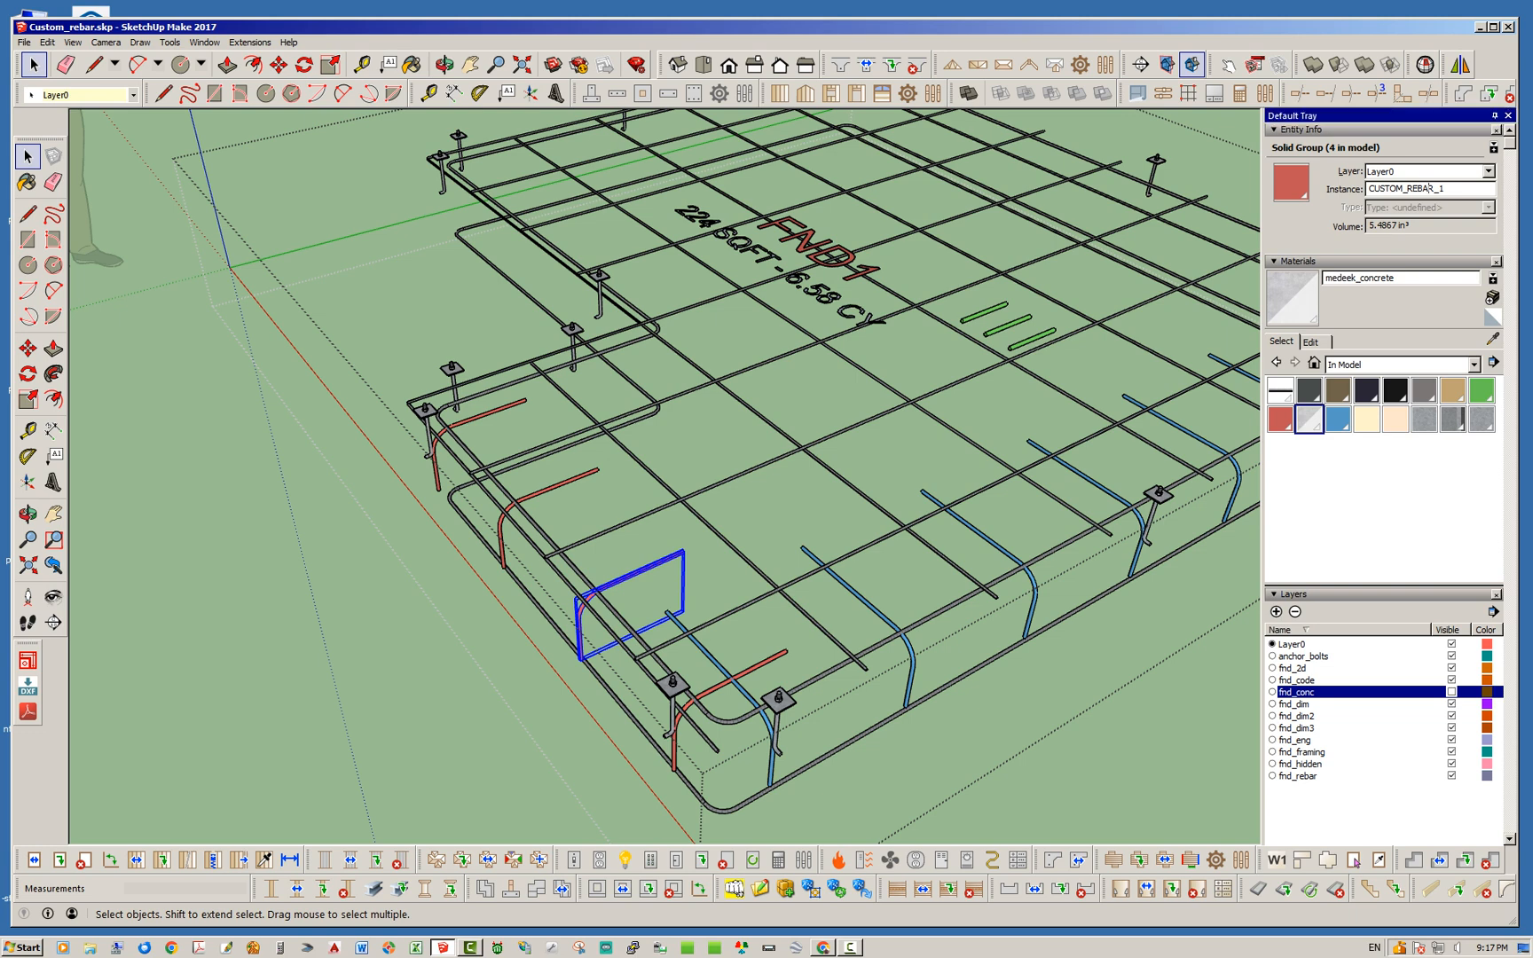
pyautogui.doubleClick(1406, 188)
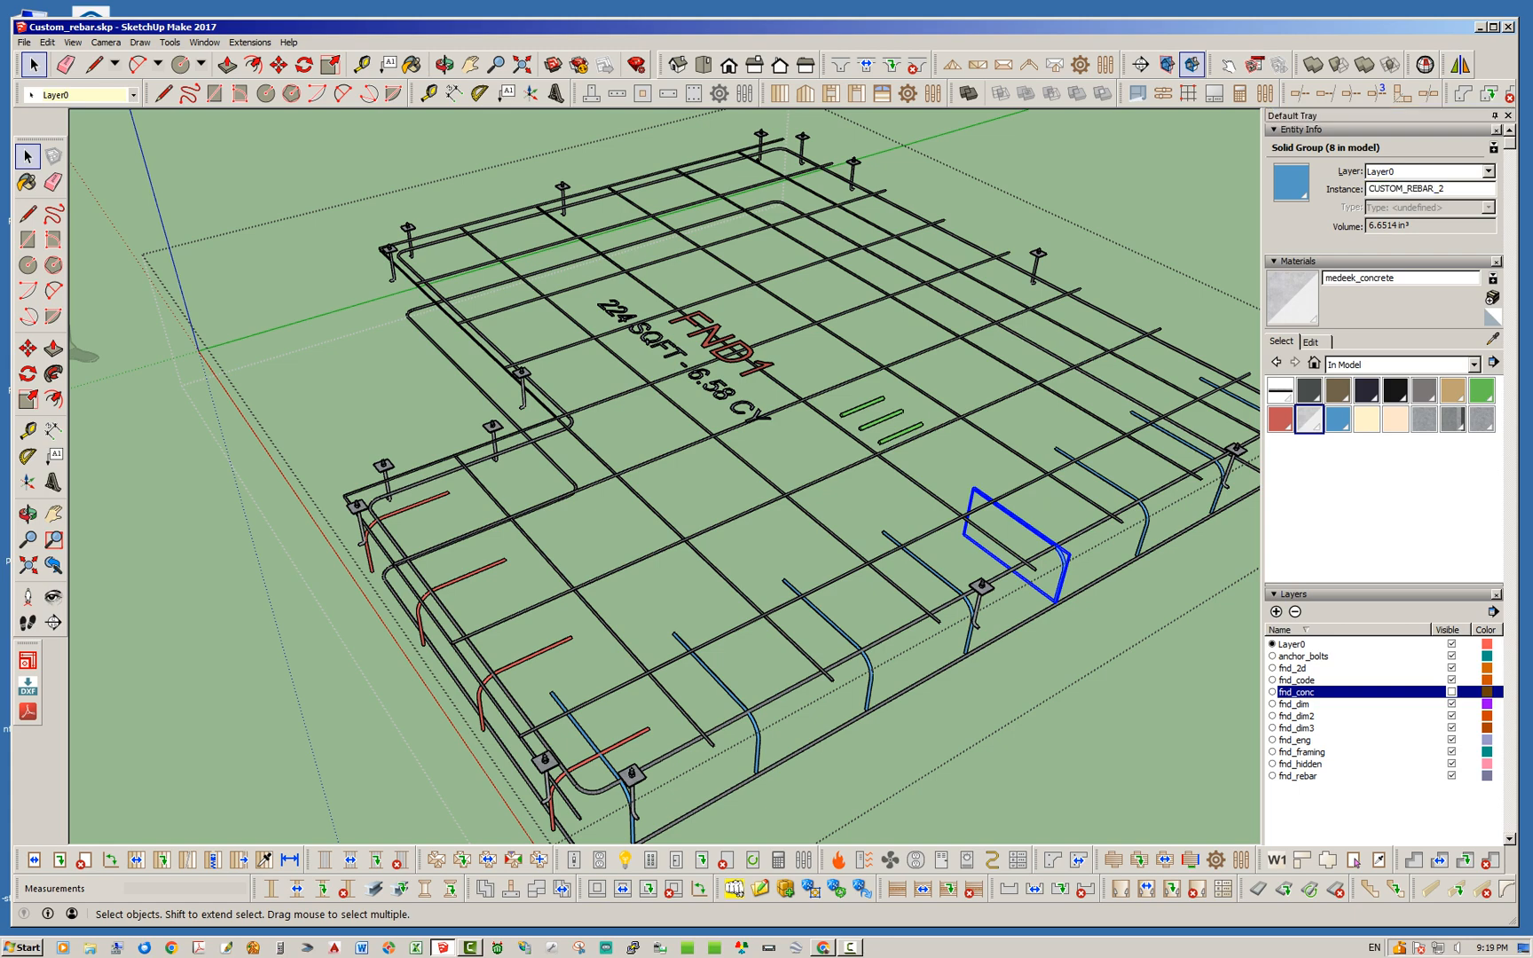
pyautogui.click(443, 63)
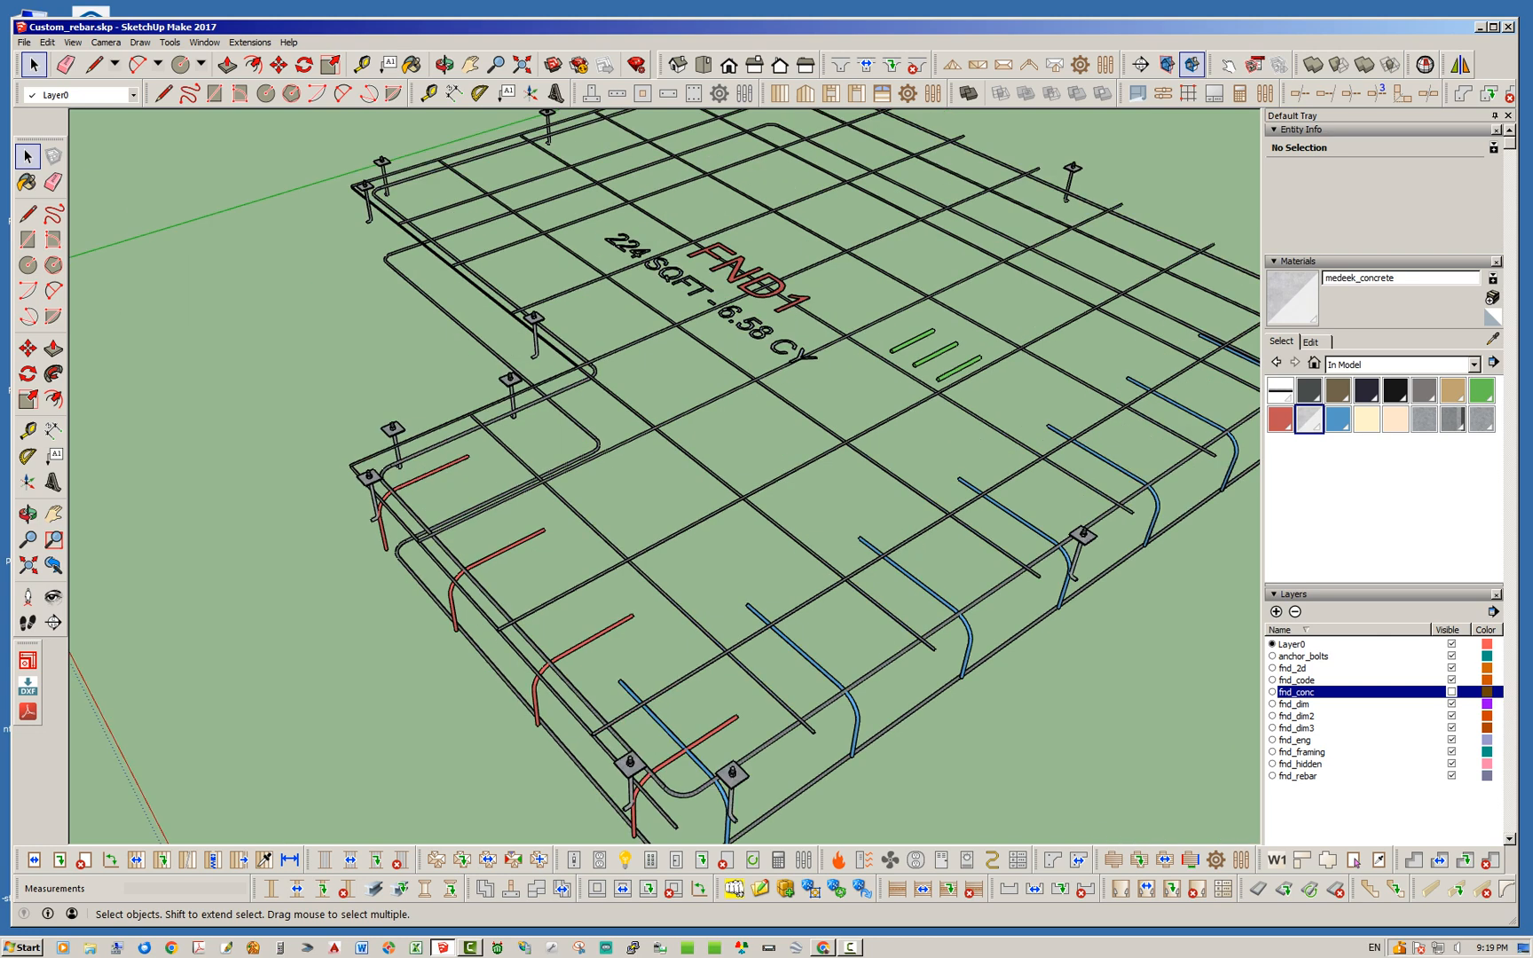
pyautogui.scroll(3)
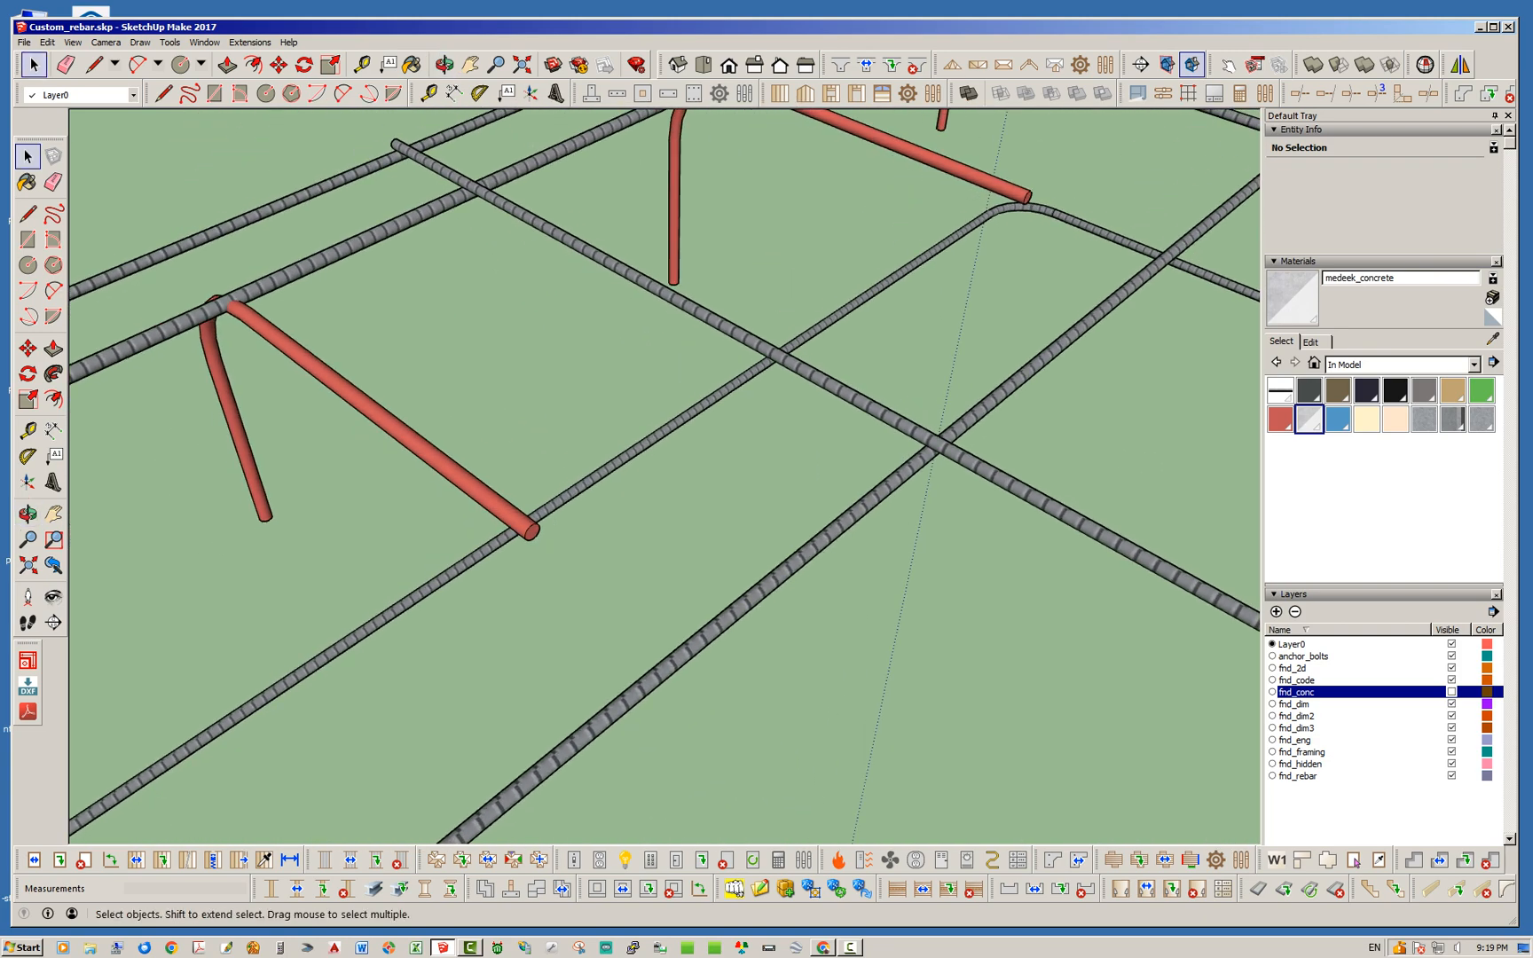
pyautogui.click(444, 64)
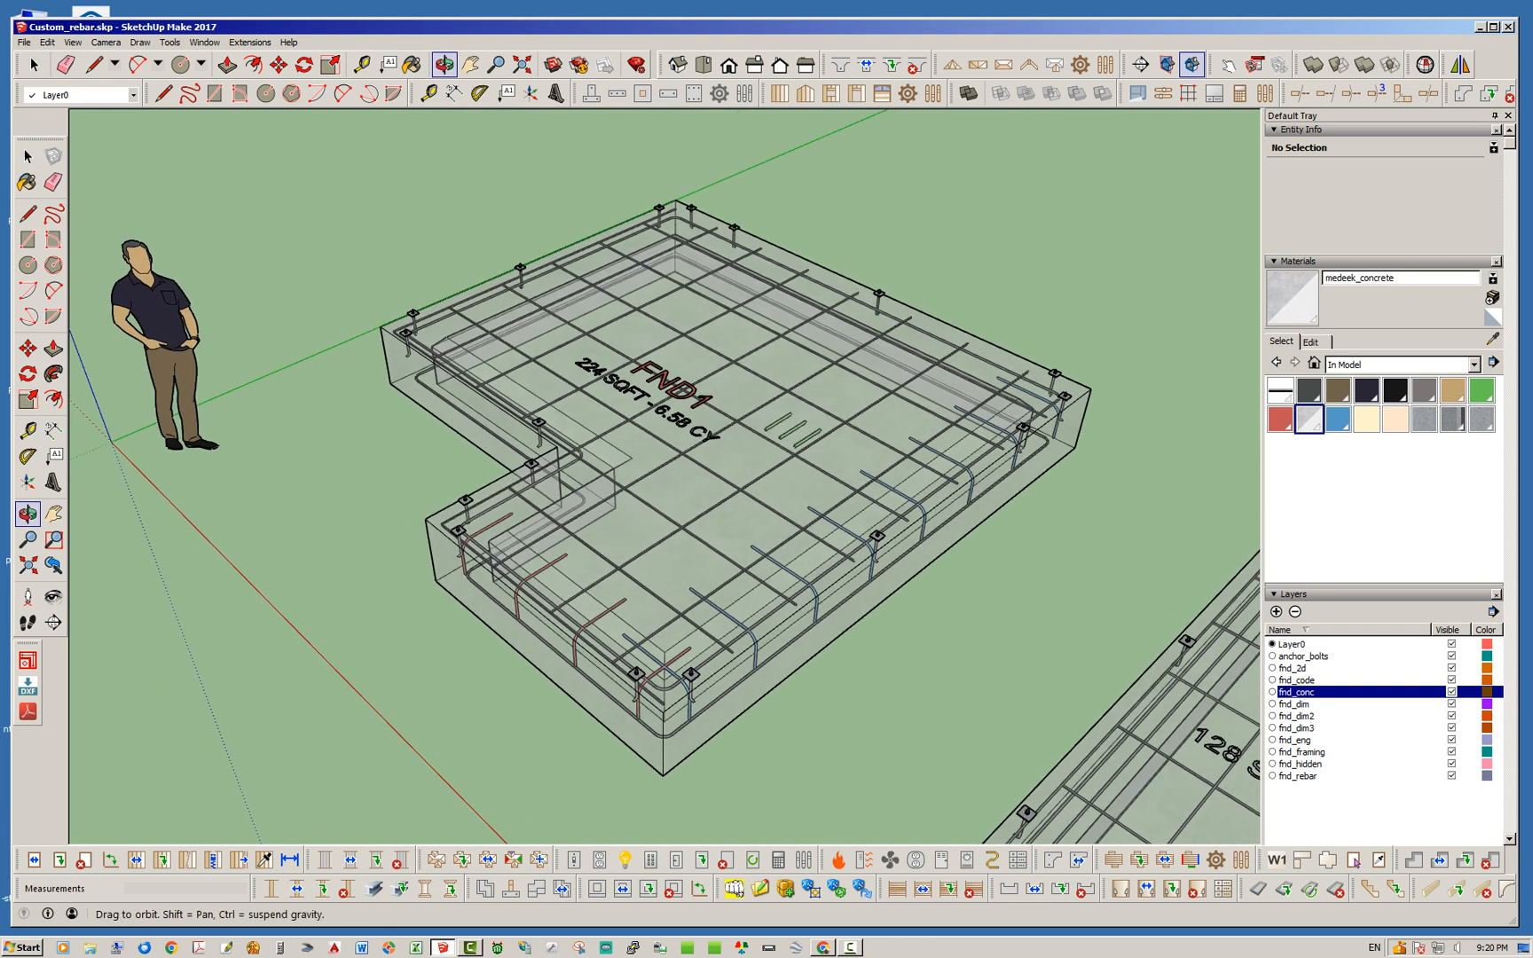
pyautogui.click(685, 421)
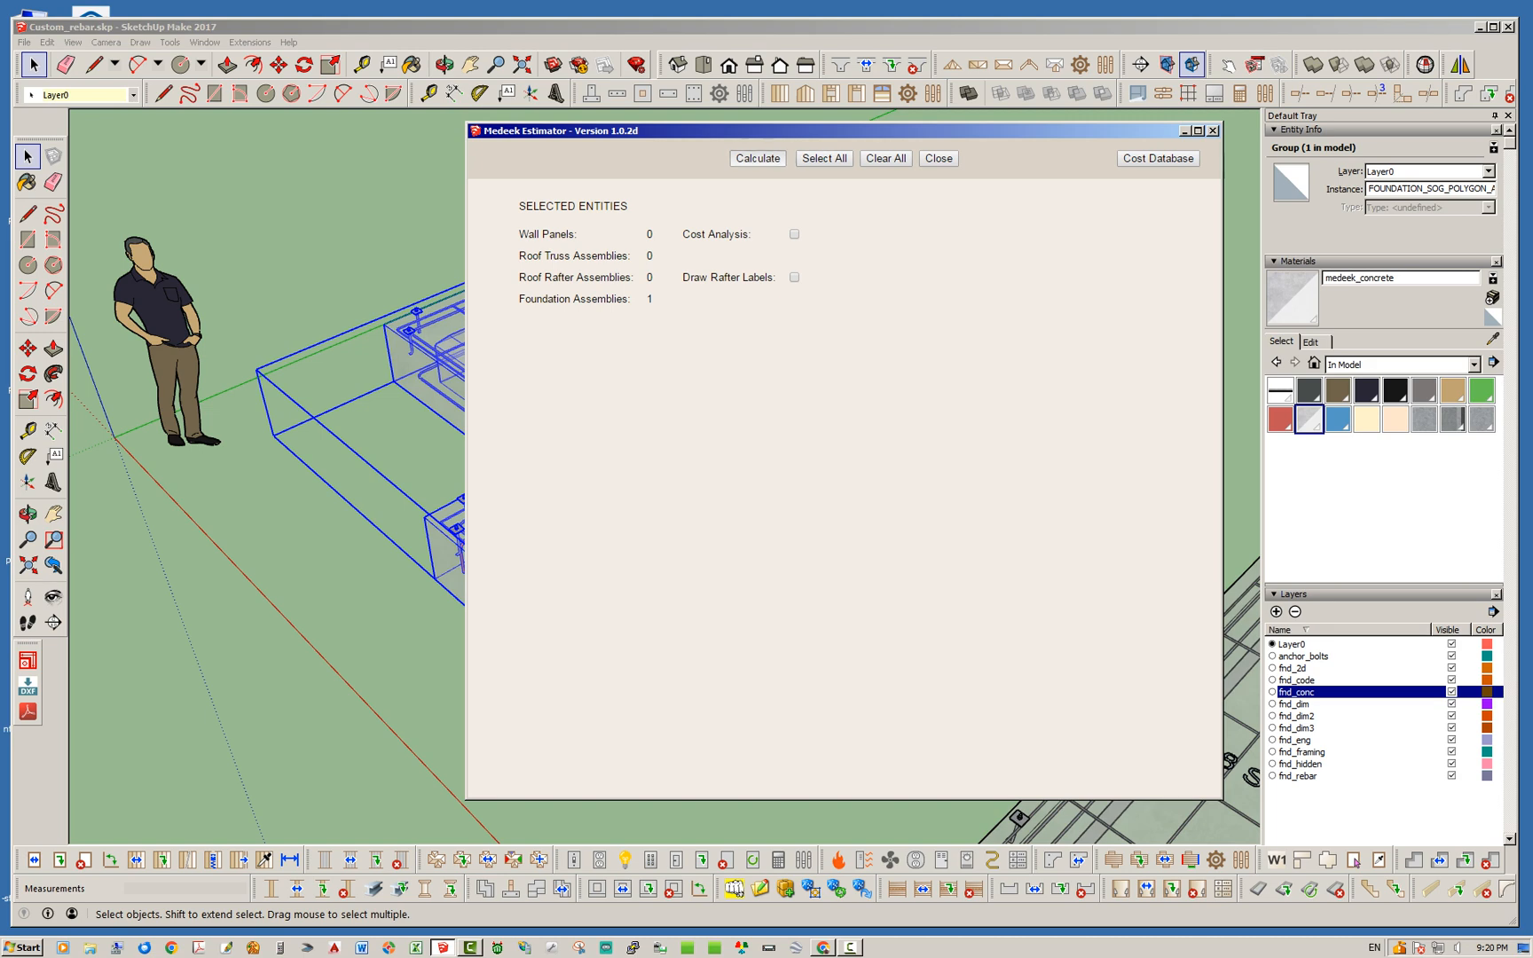
# Calculate FND1's estimate showing concrete, rebar, anchor bolts and three custom rebar entries.
pyautogui.click(754, 158)
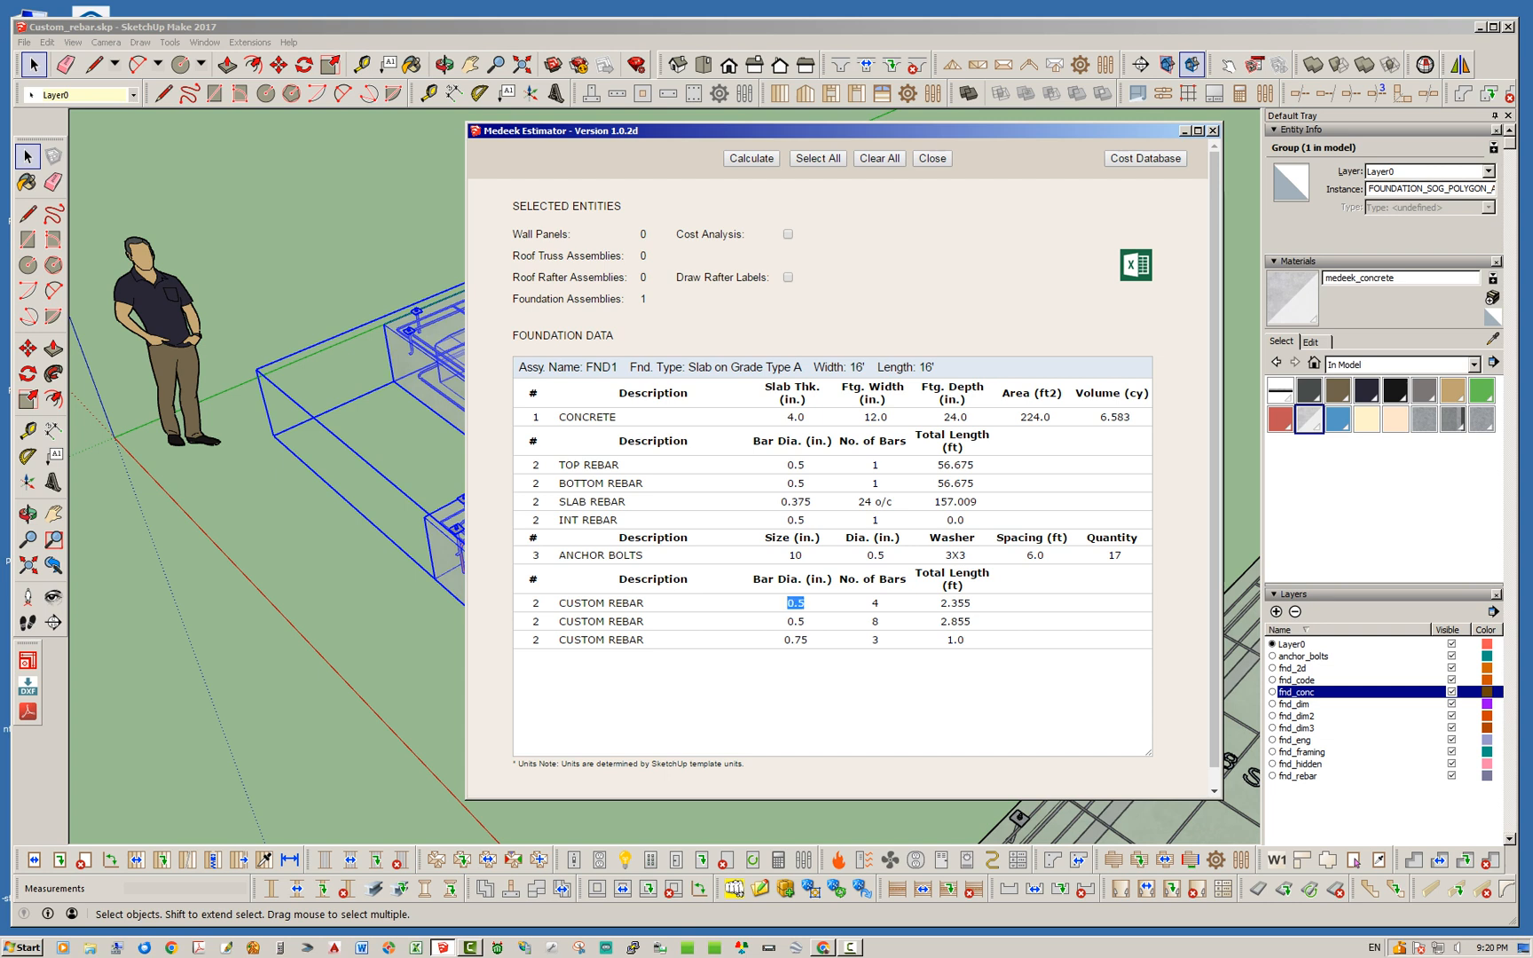
pyautogui.click(796, 622)
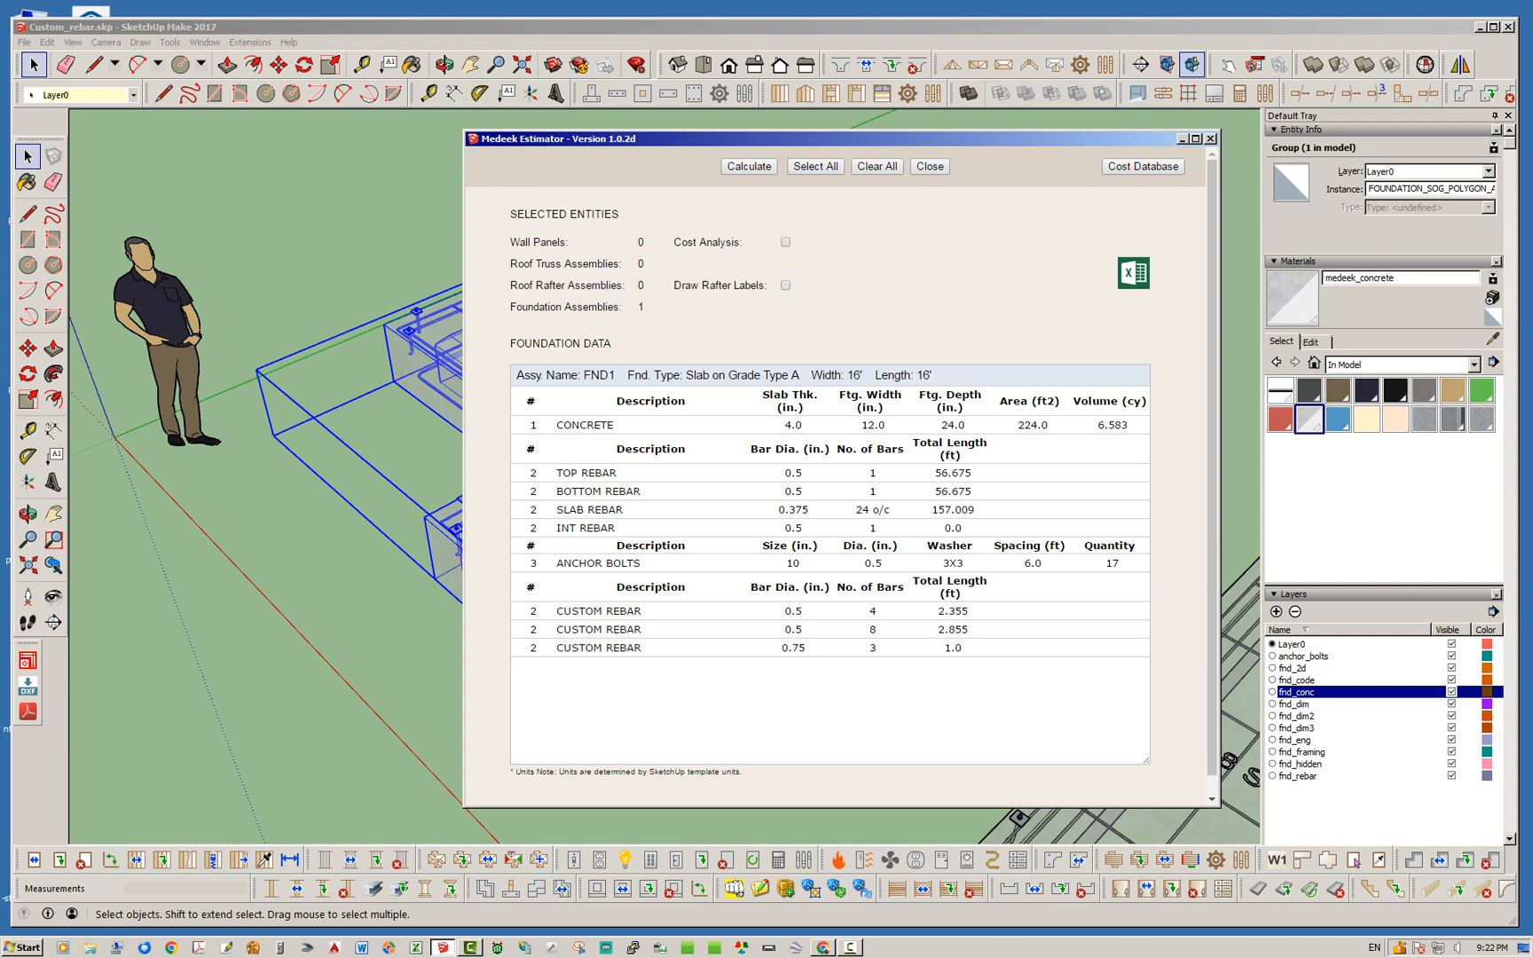
# Export the FND1 estimate as a CSV to the Desktop, close the estimator and launch the CSV in Excel.
pyautogui.click(1133, 273)
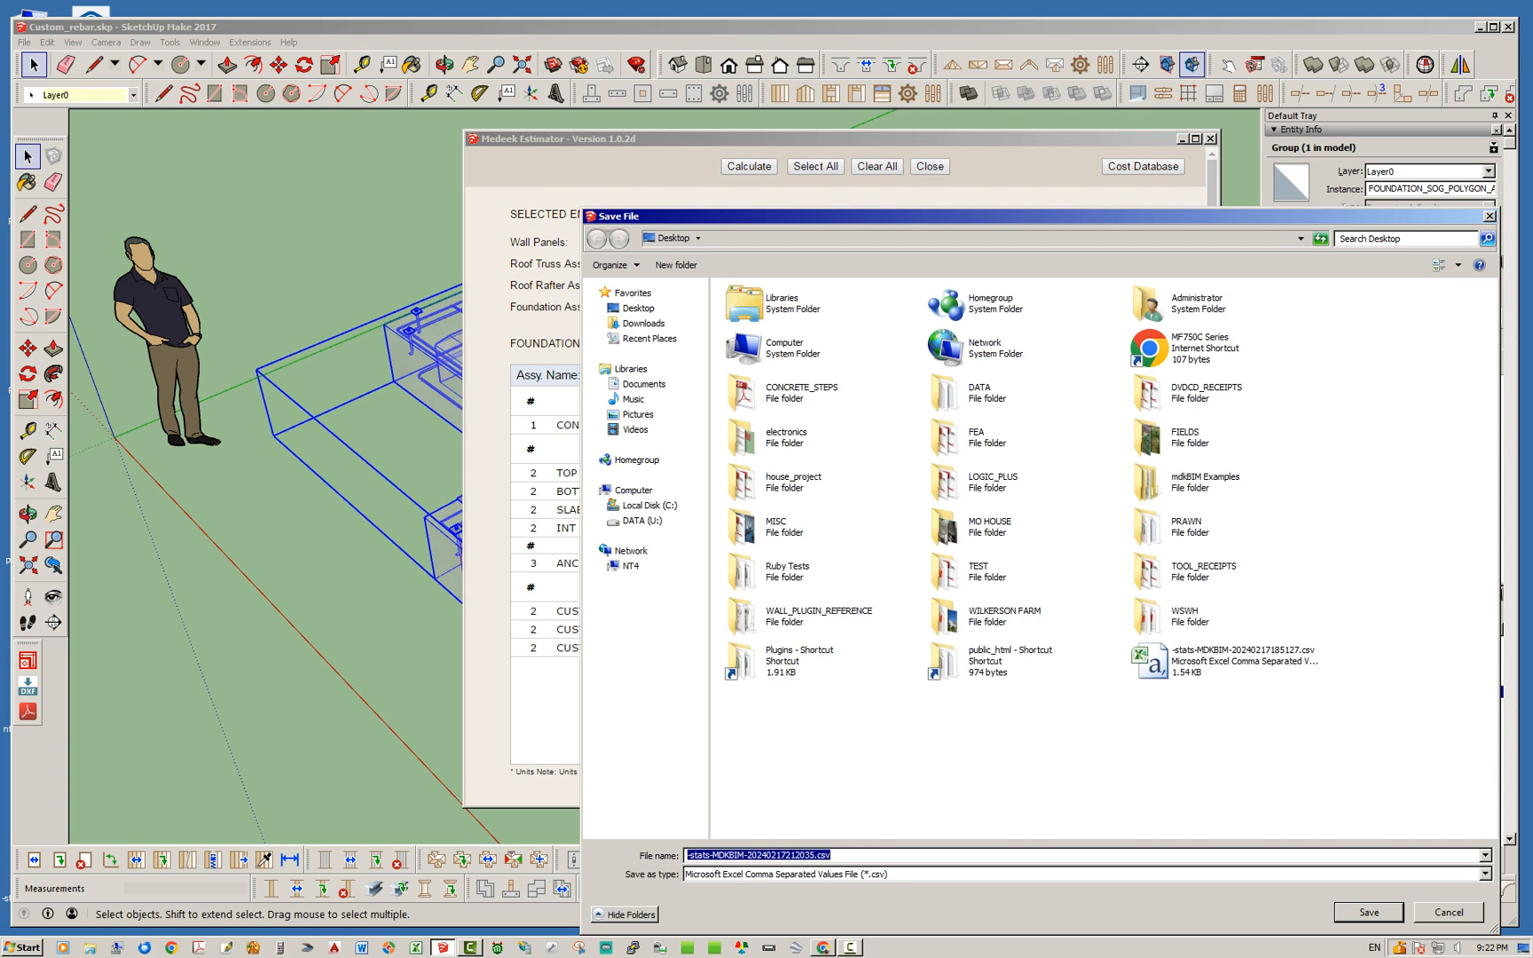
pyautogui.click(1225, 661)
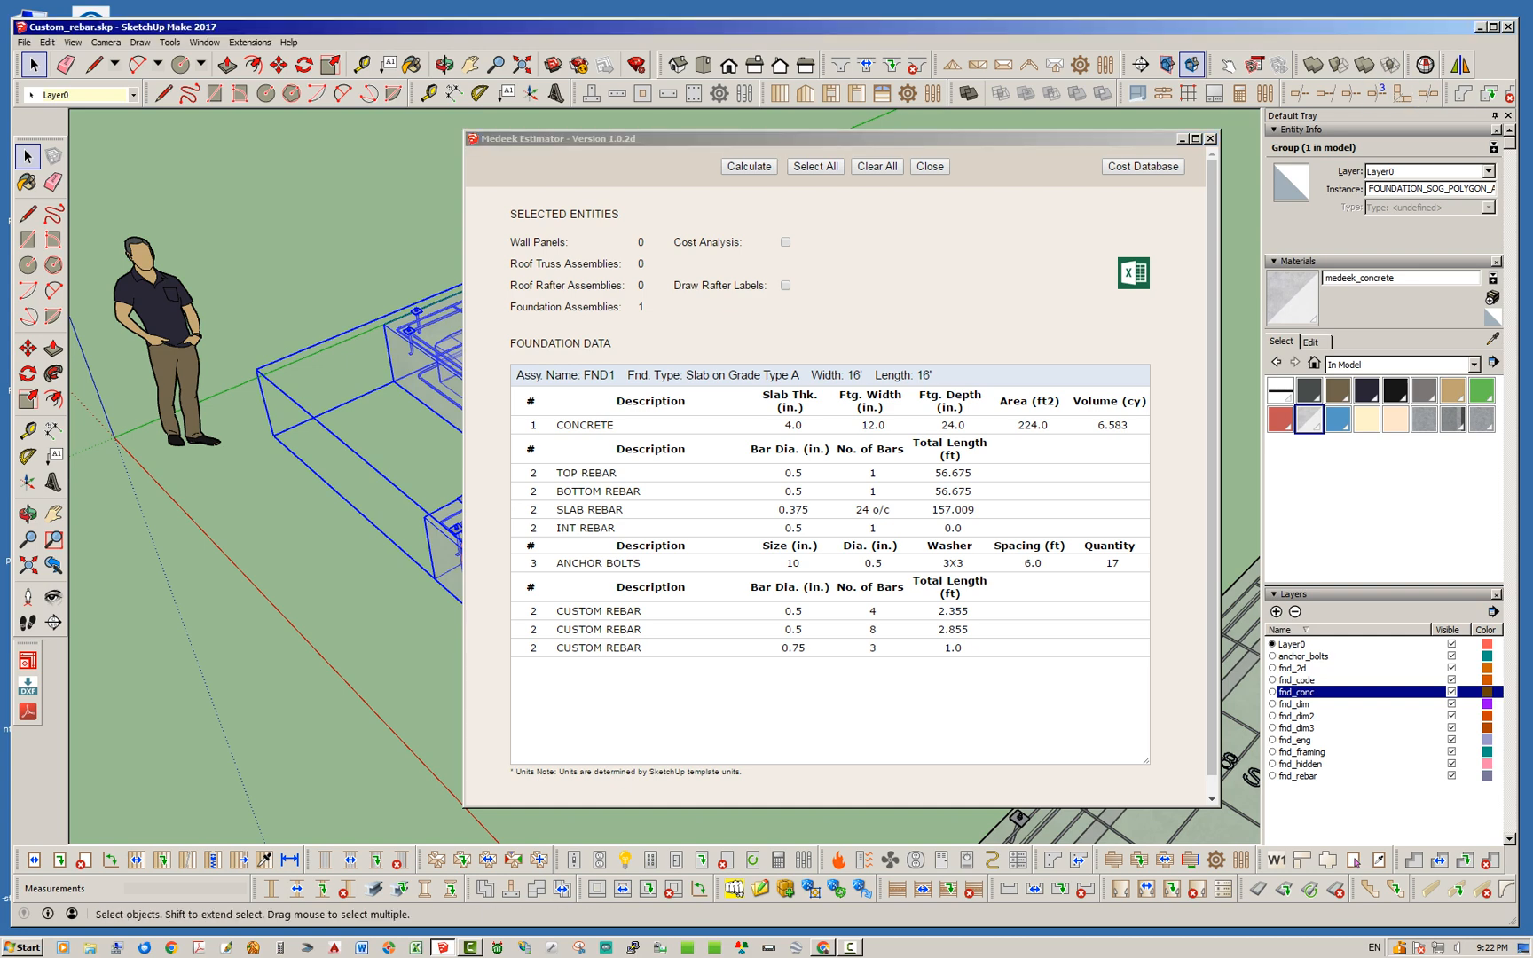
pyautogui.click(926, 167)
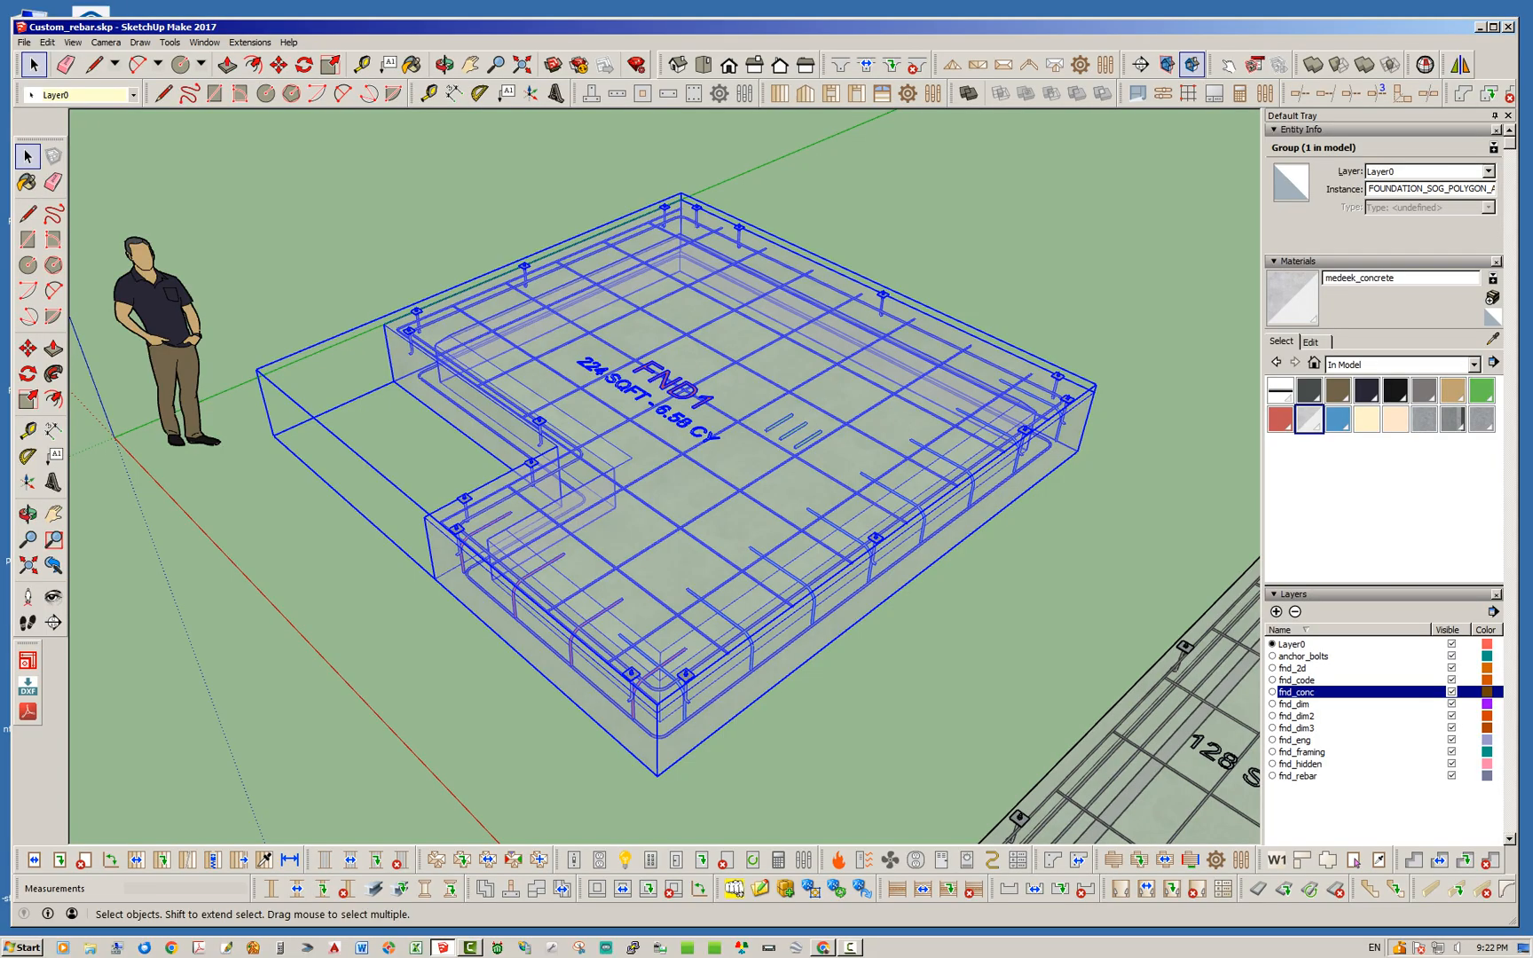
pyautogui.click(416, 946)
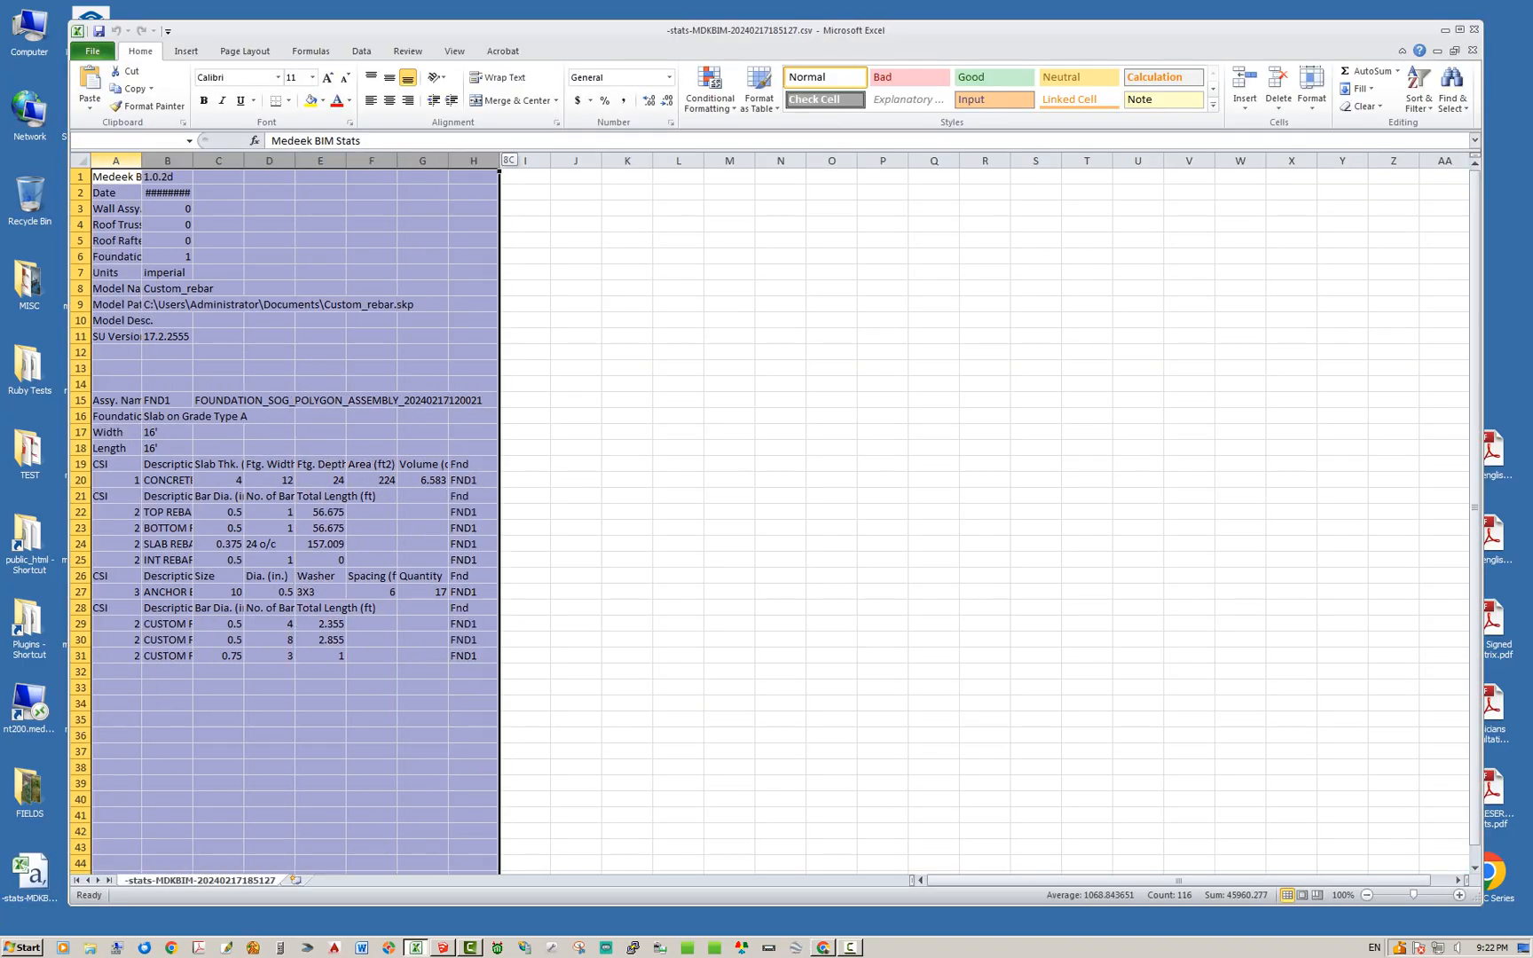
# Set columns A:H to a column width of 15 so the report is readable.
pyautogui.rightClick(474, 160)
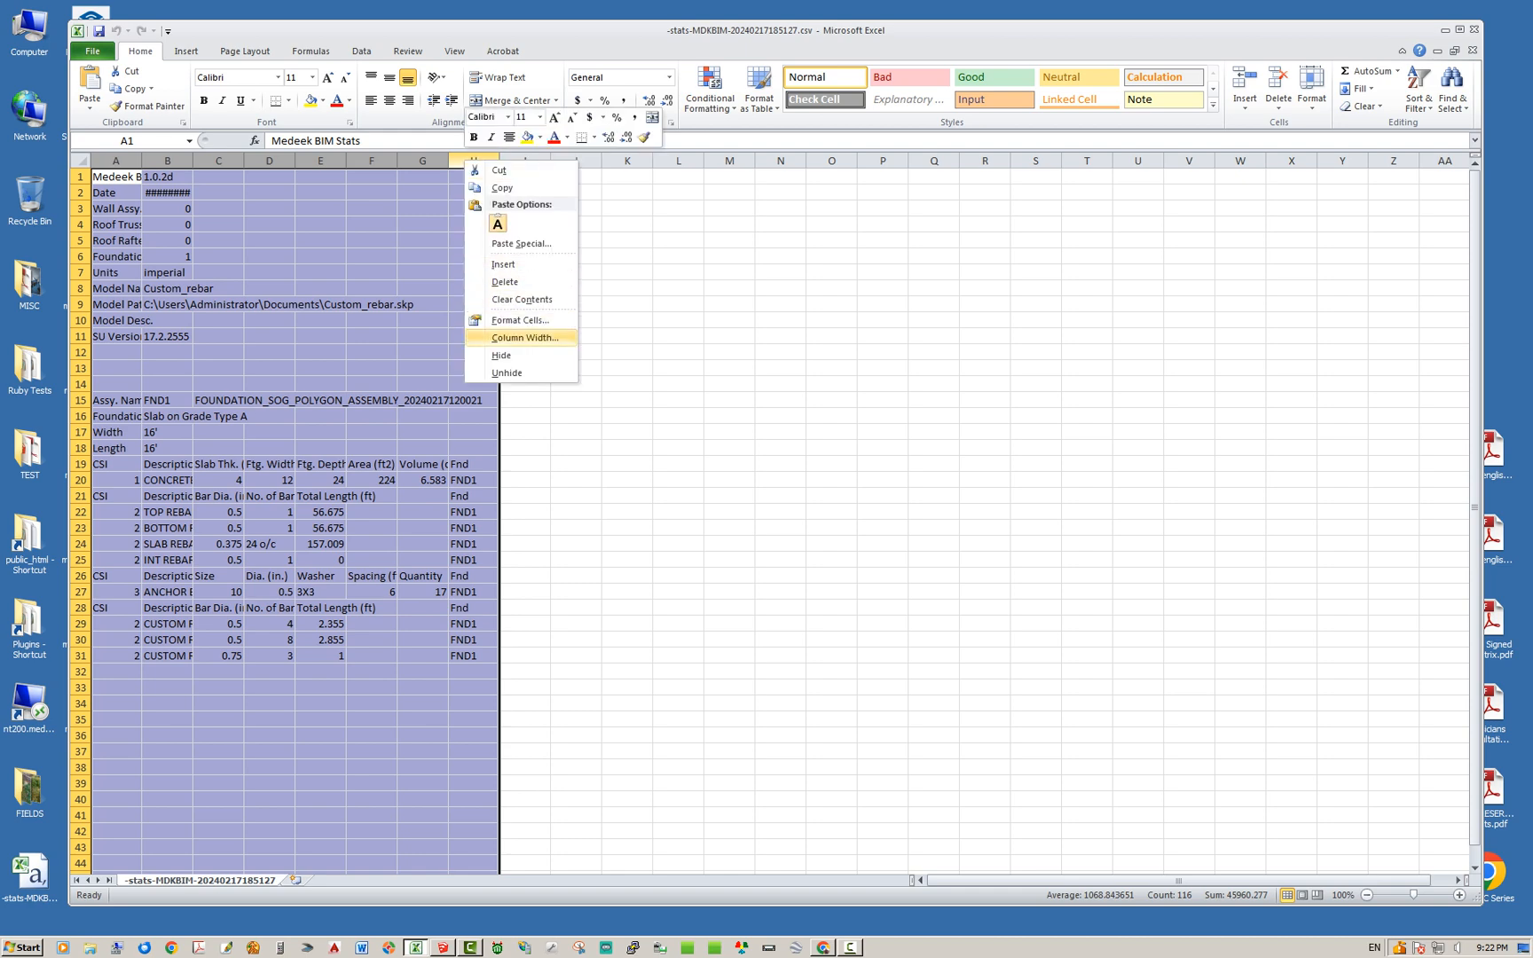
pyautogui.click(523, 338)
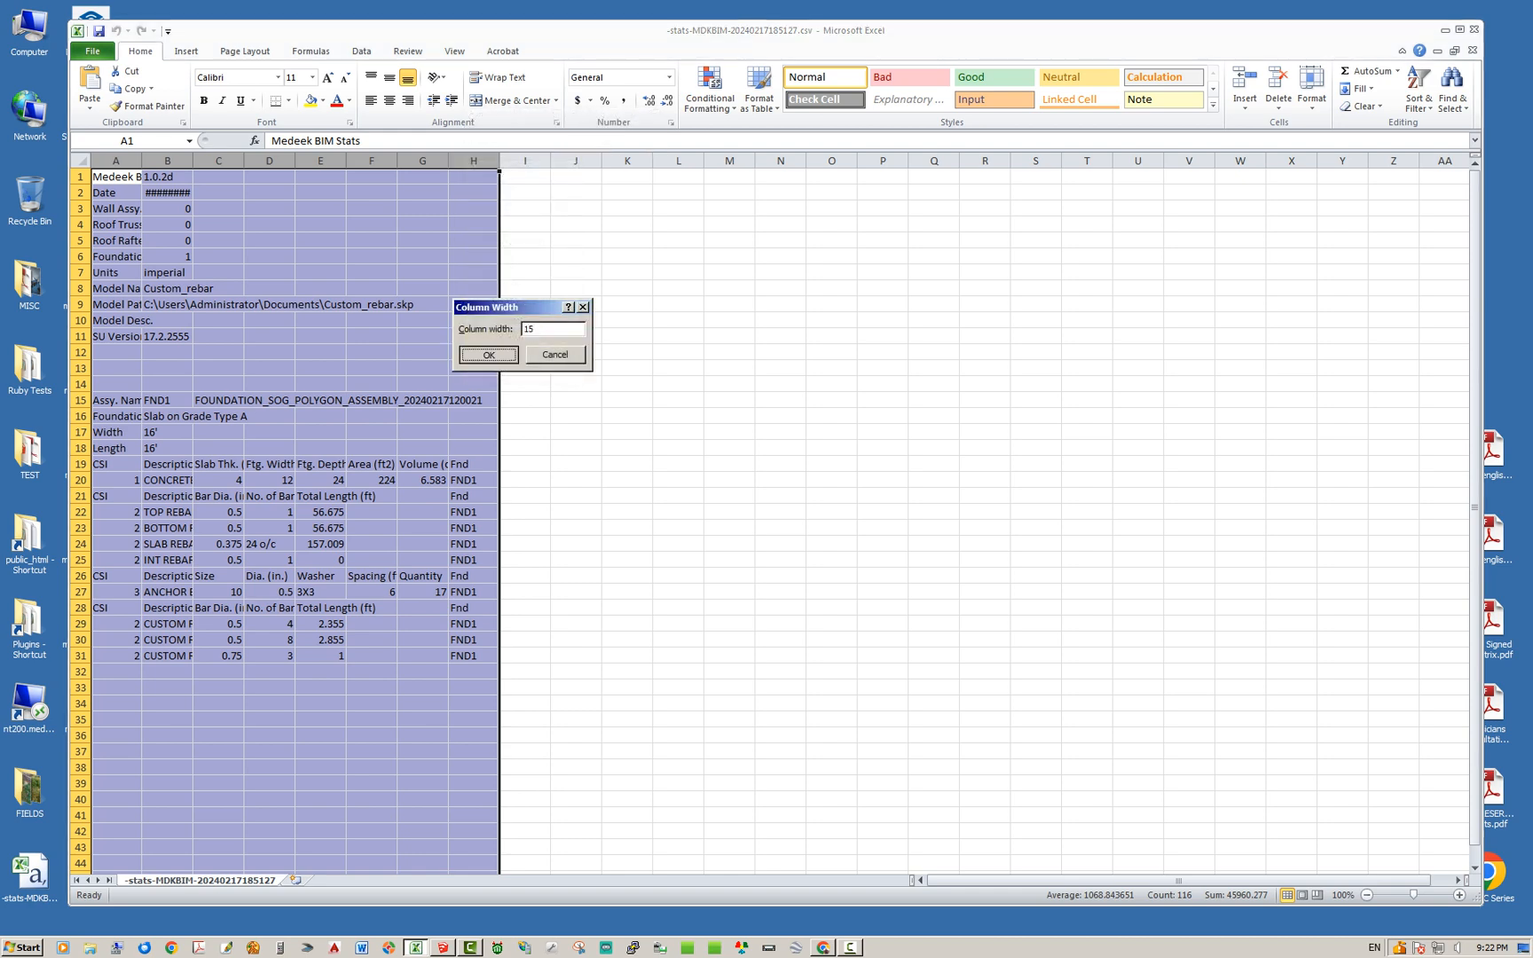
pyautogui.click(488, 353)
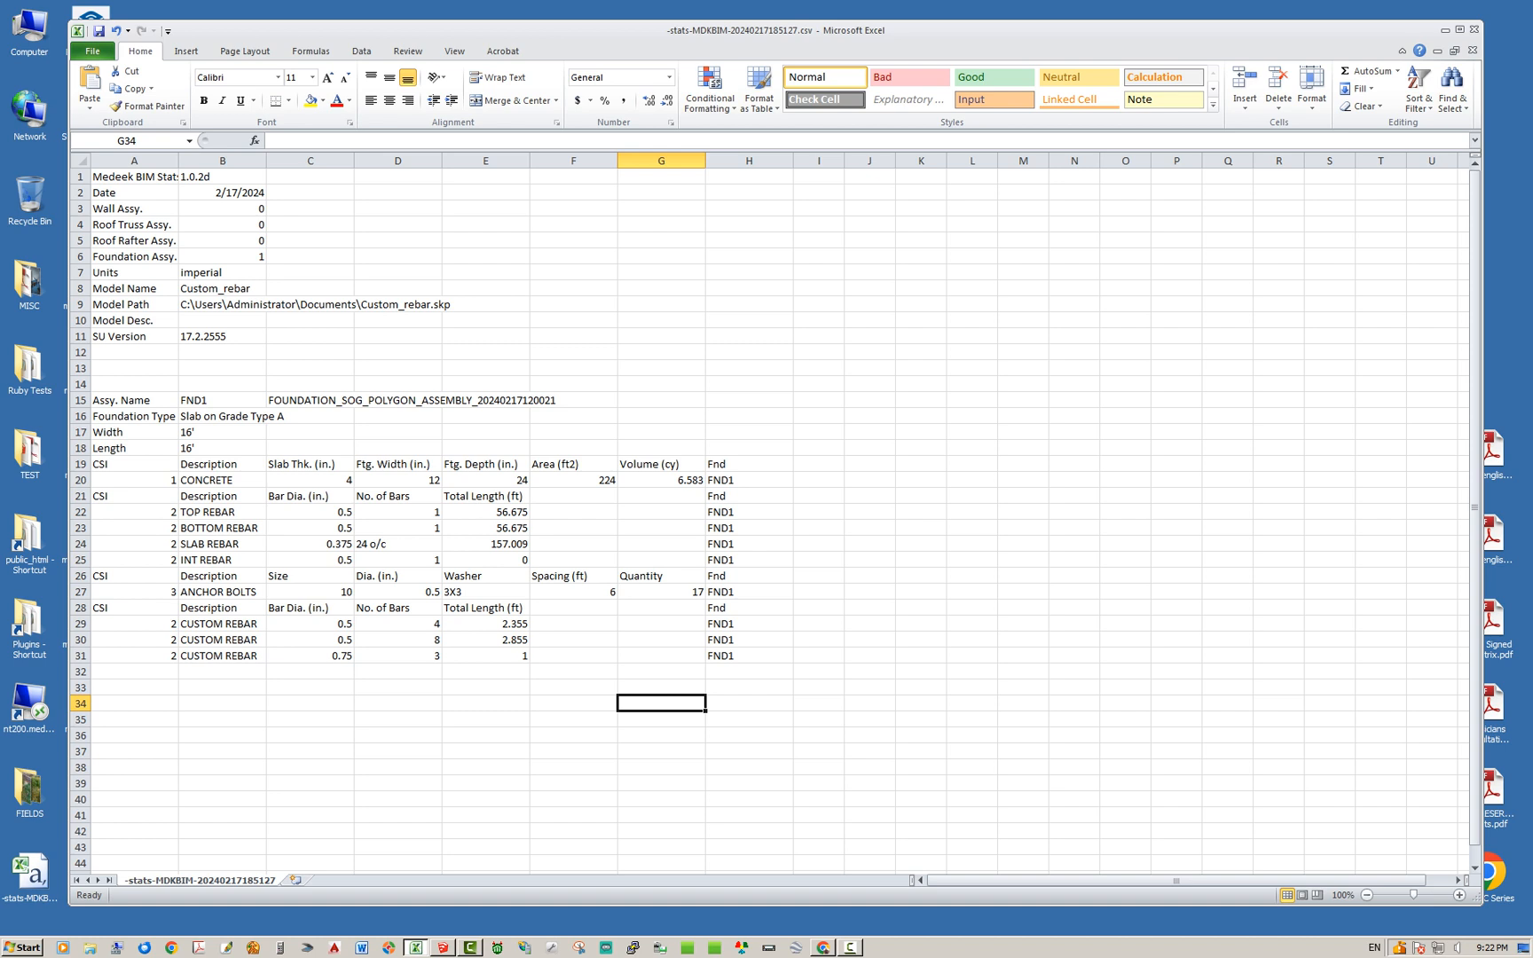
# Inspect the three CUSTOM REBAR rows, then close Excel choosing Don't Save.
pyautogui.moveTo(222, 624); pyautogui.dragTo(398, 657)
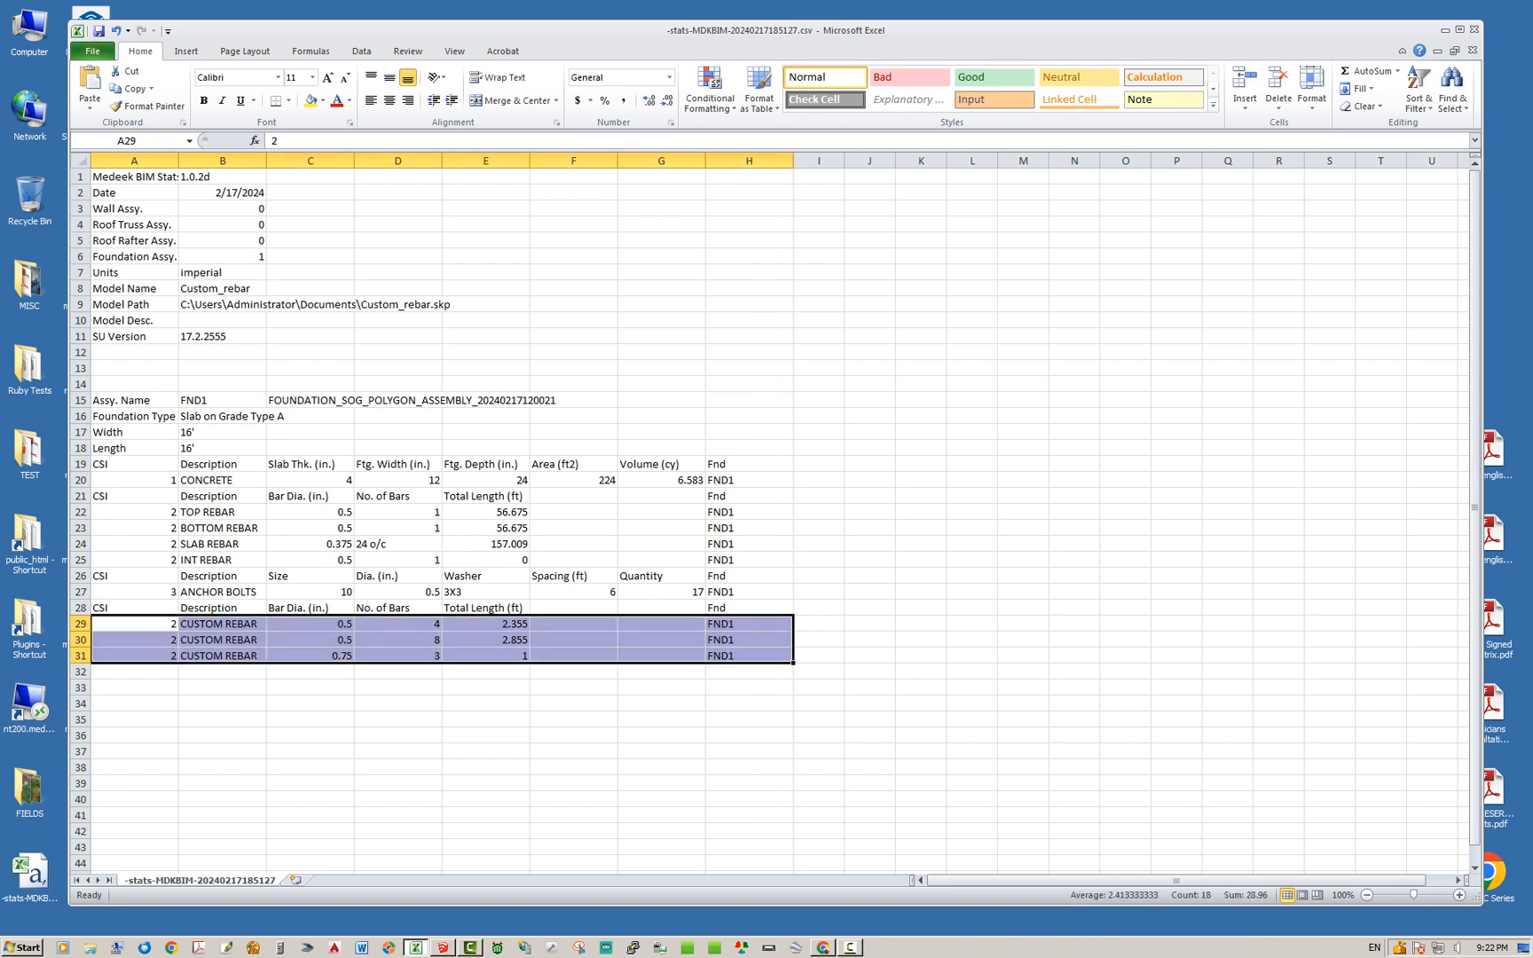
pyautogui.moveTo(134, 625); pyautogui.dragTo(310, 639)
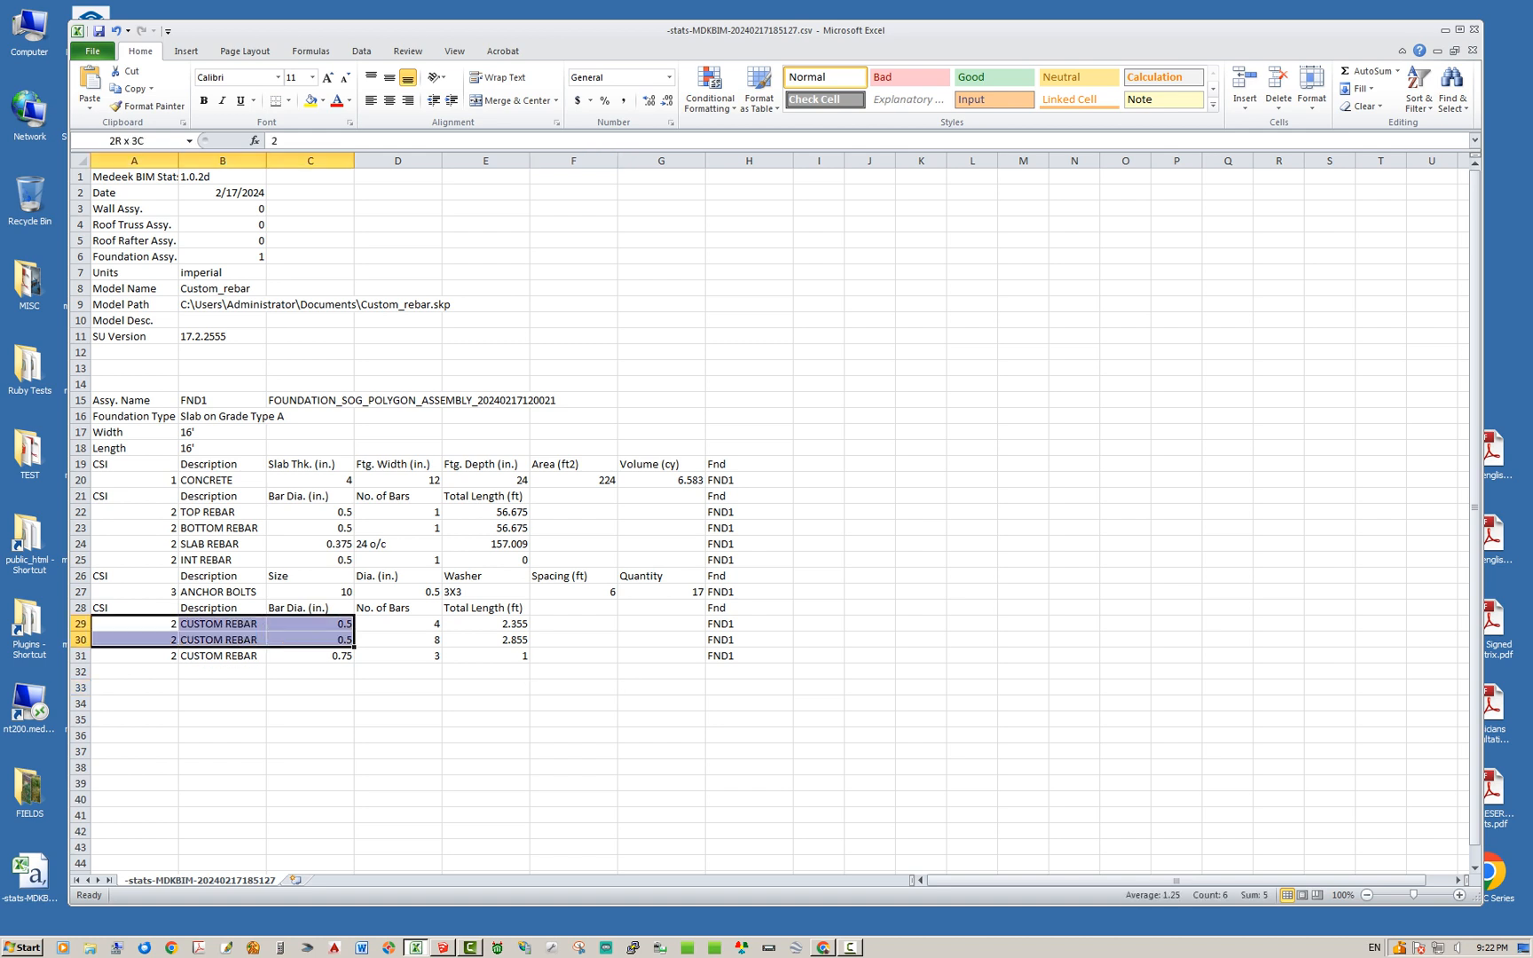
pyautogui.moveTo(134, 624); pyautogui.dragTo(749, 657)
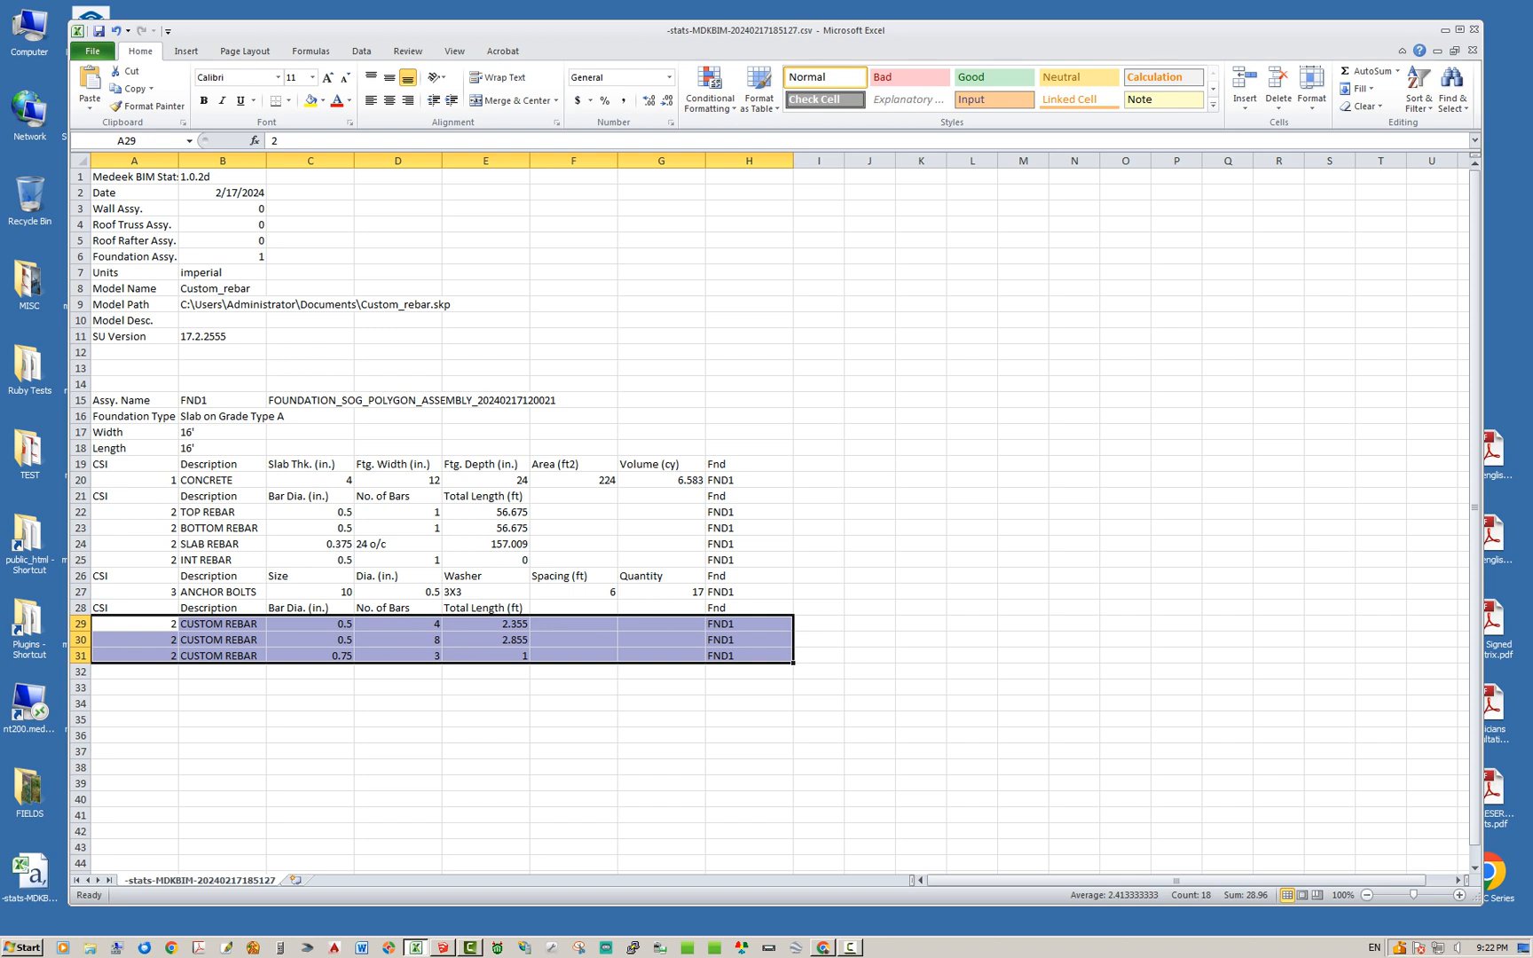
pyautogui.click(749, 625)
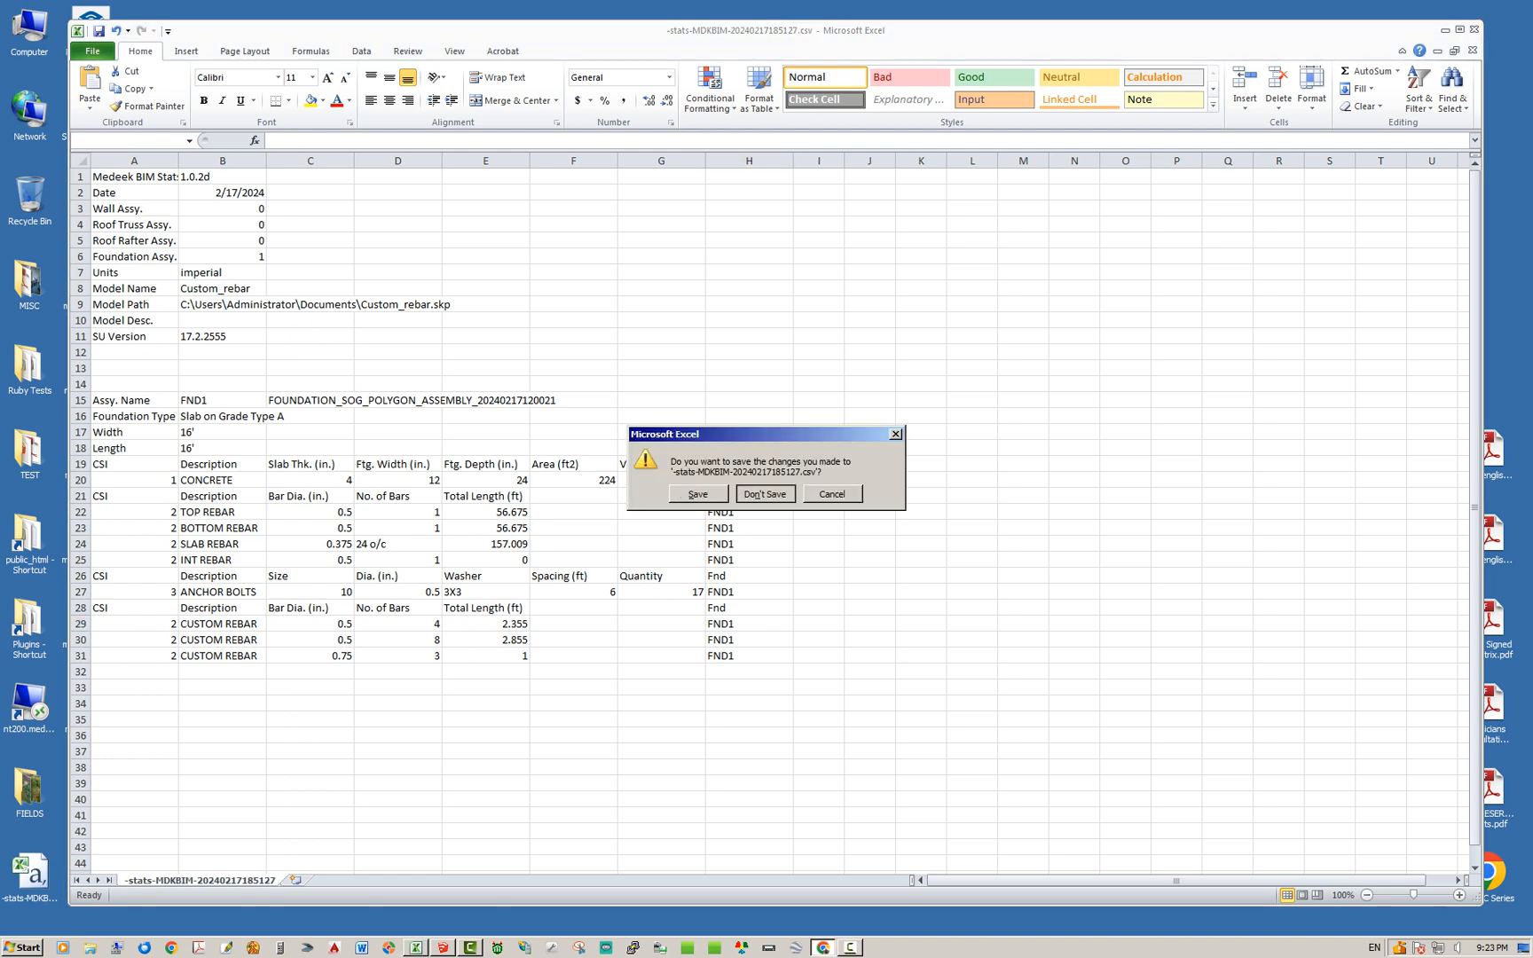
pyautogui.click(765, 493)
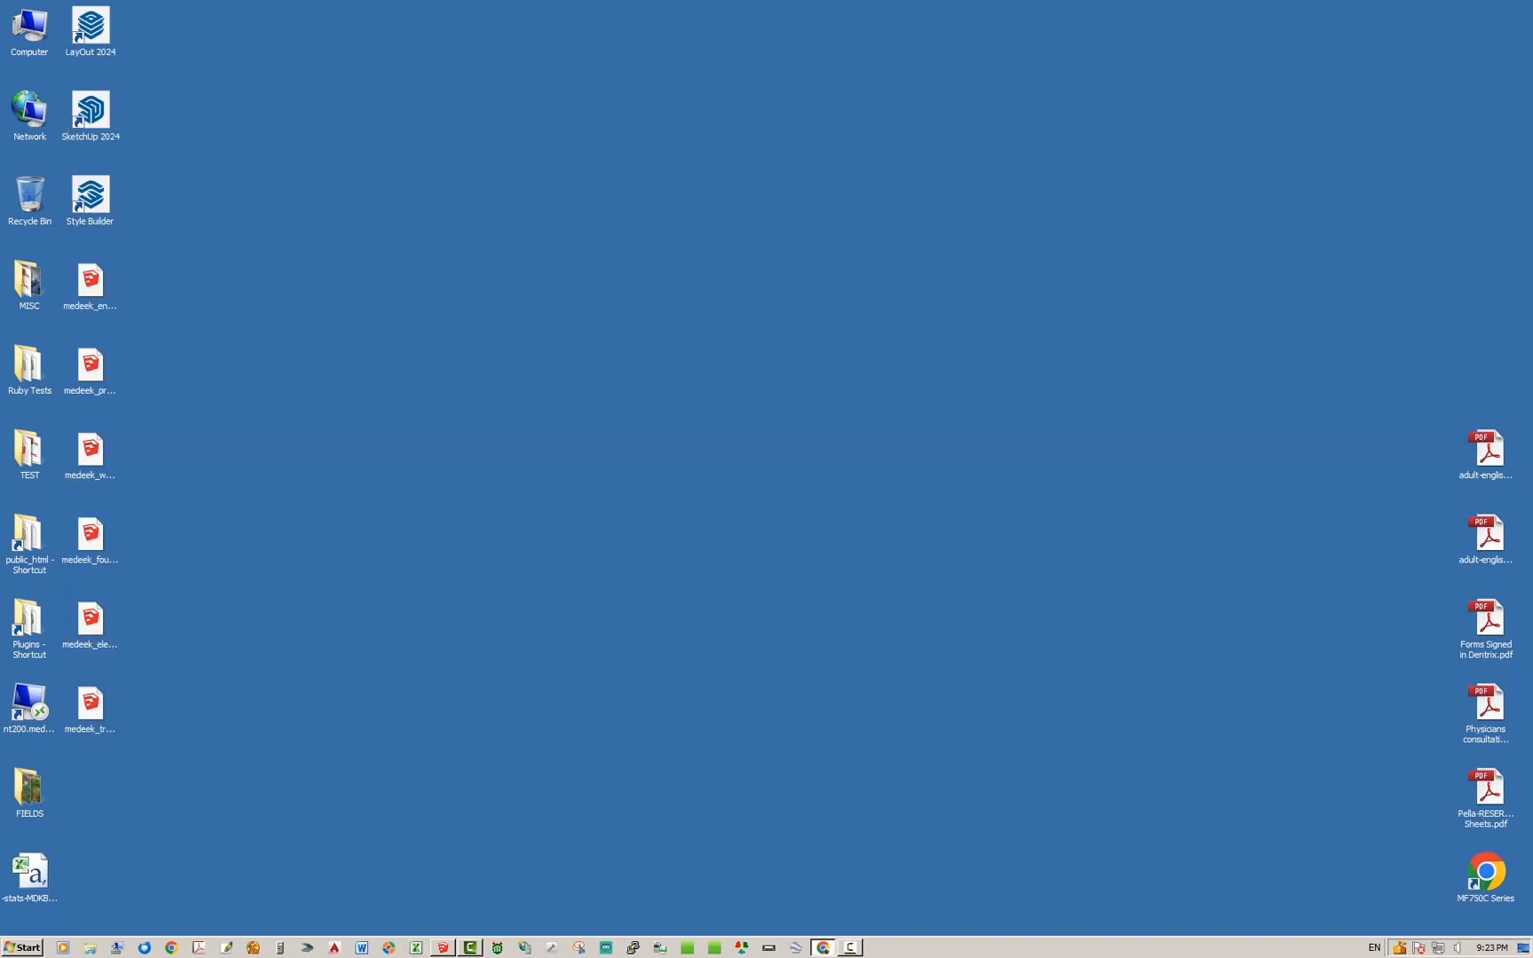